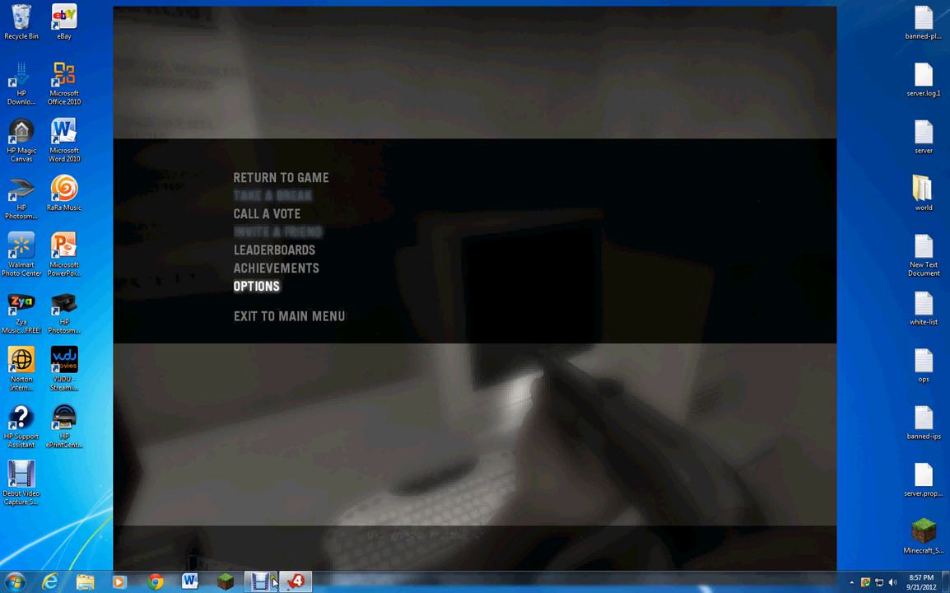
mouse_move(331, 445)
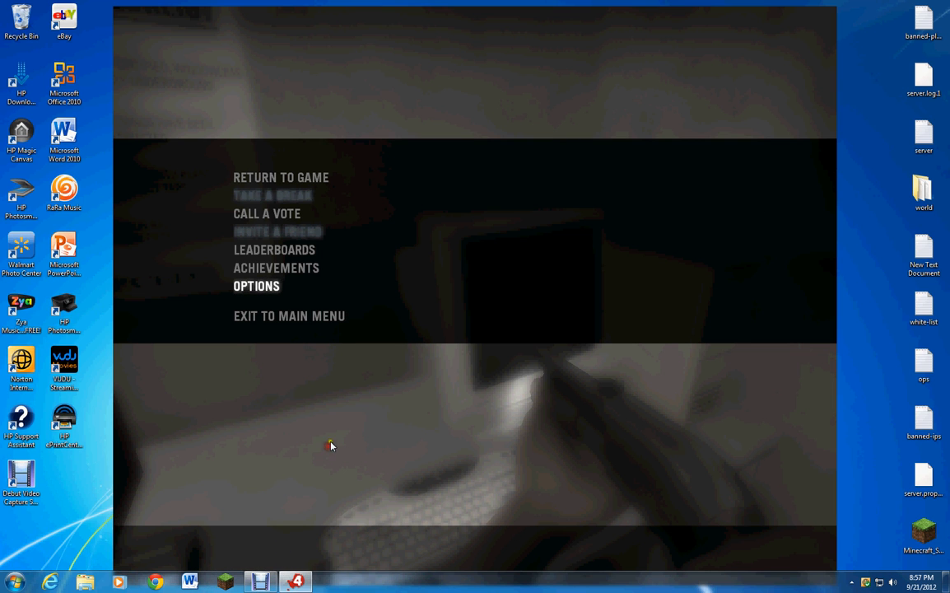
- Try Invite a Friend and Take a Break, then Return to Game to resume the subway chapter
left_click(277, 231)
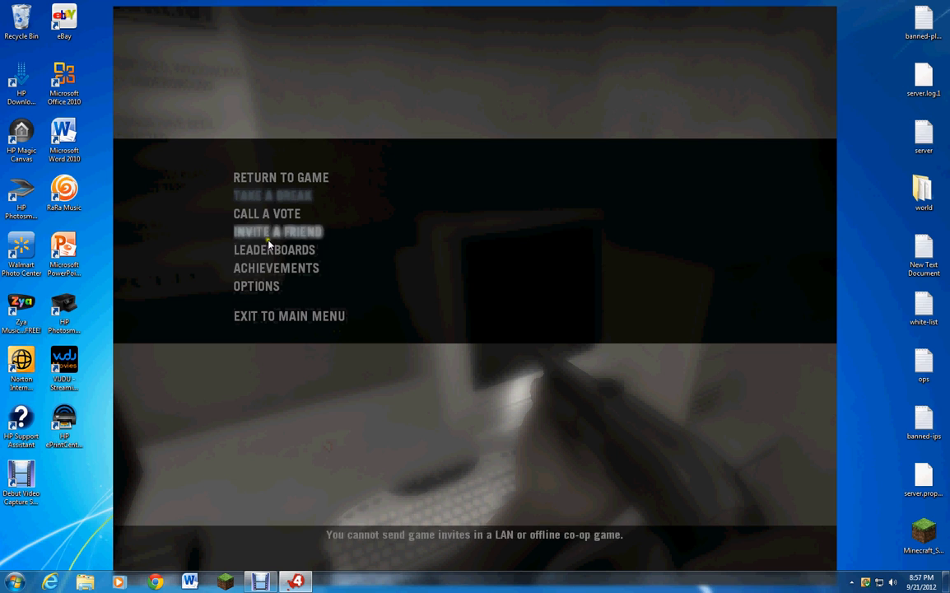
left_click(274, 194)
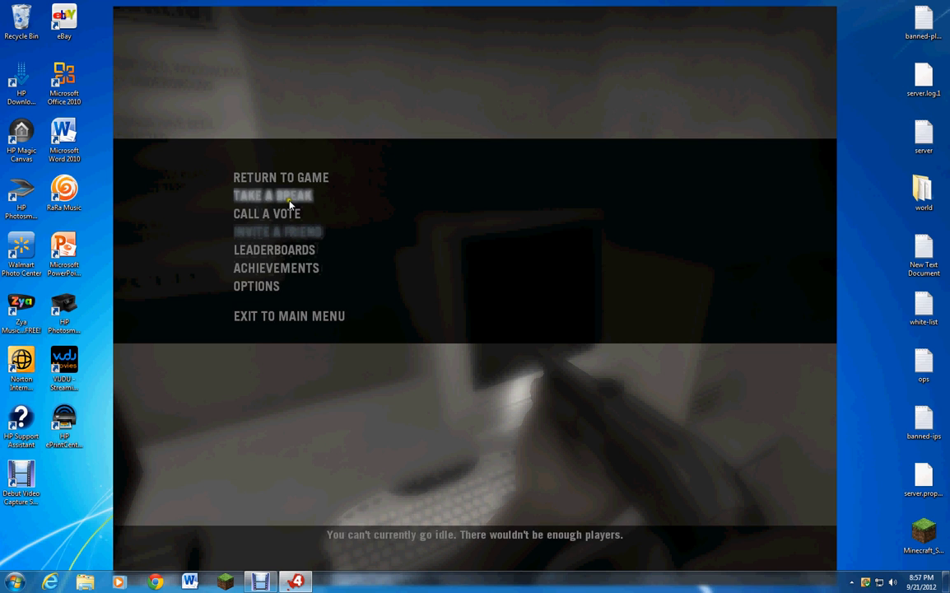
left_click(280, 178)
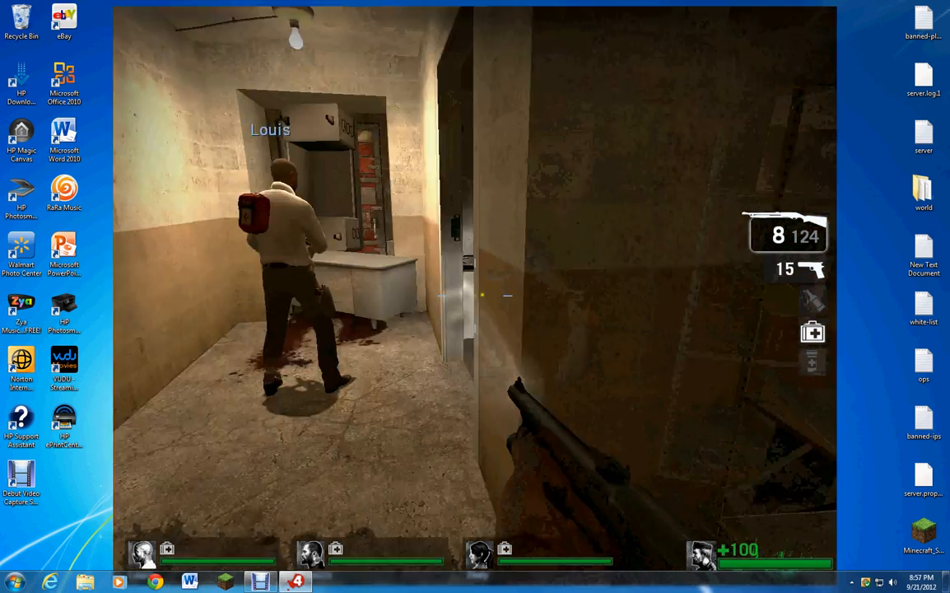
- Shoot infected while advancing through the subway tunnels toward the burning breach
left_click(474, 296)
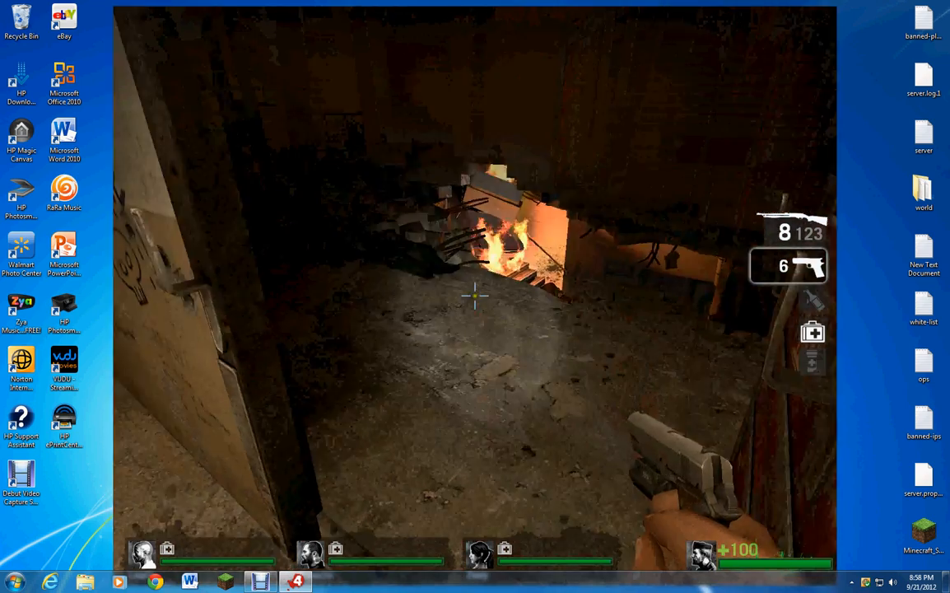
- Crouch over the rubble, fire in the dark tunnel, then bring up the pause menu
key("ctrl")
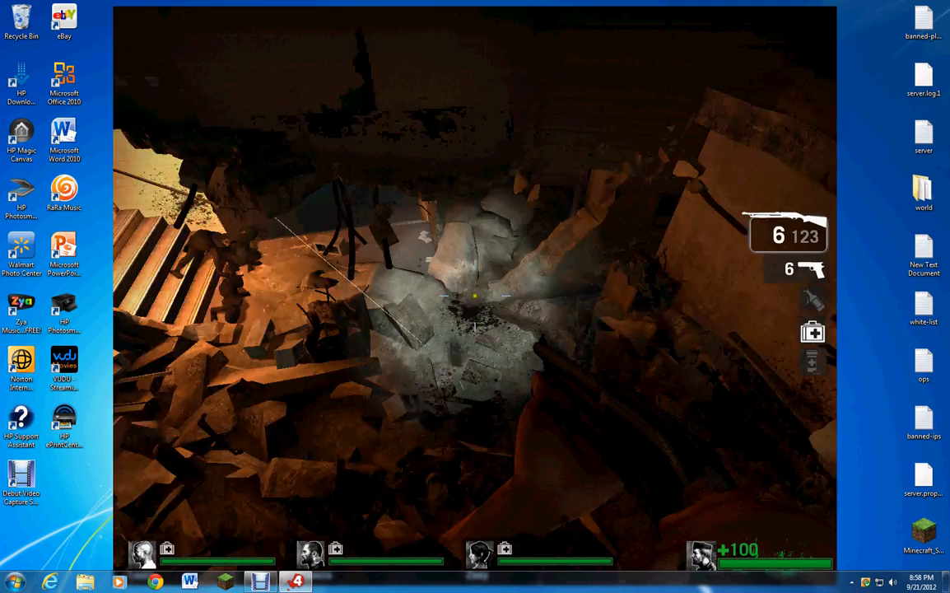
left_click(474, 296)
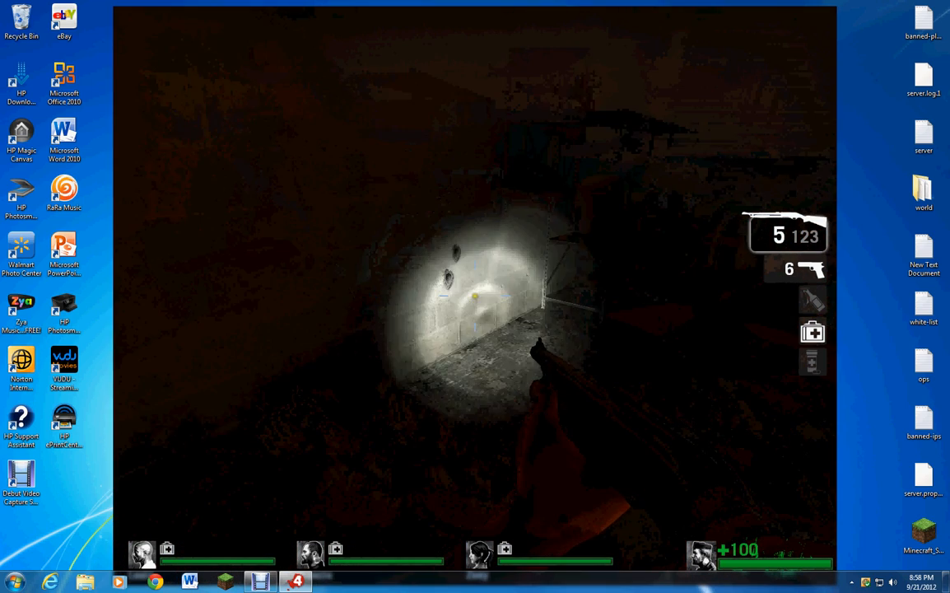
key("Escape")
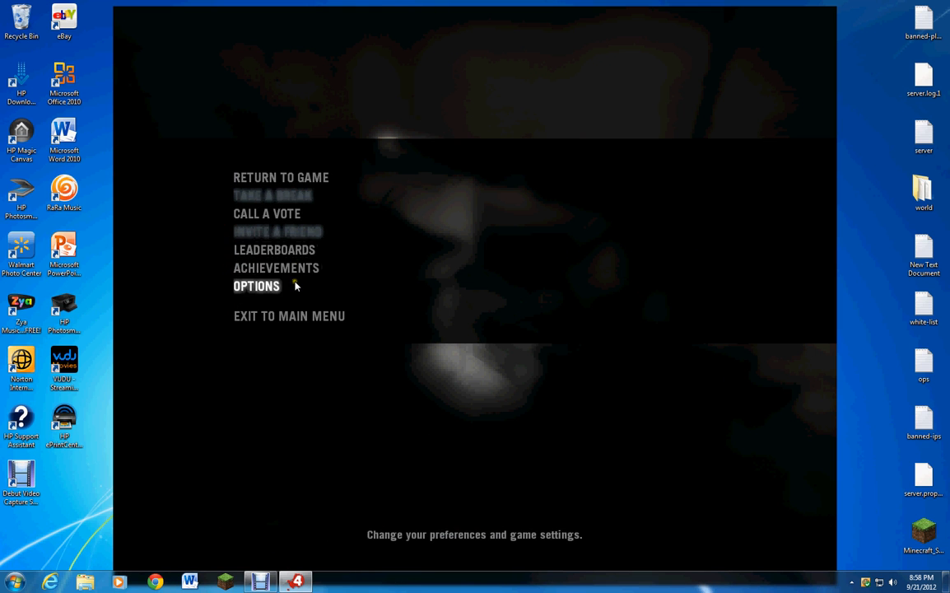
mouse_move(290, 316)
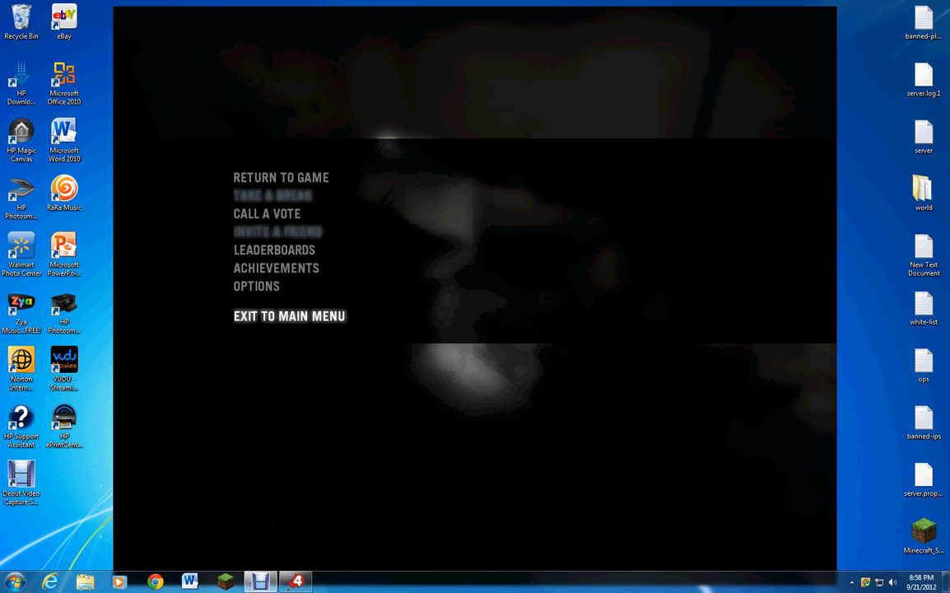
left_click(280, 177)
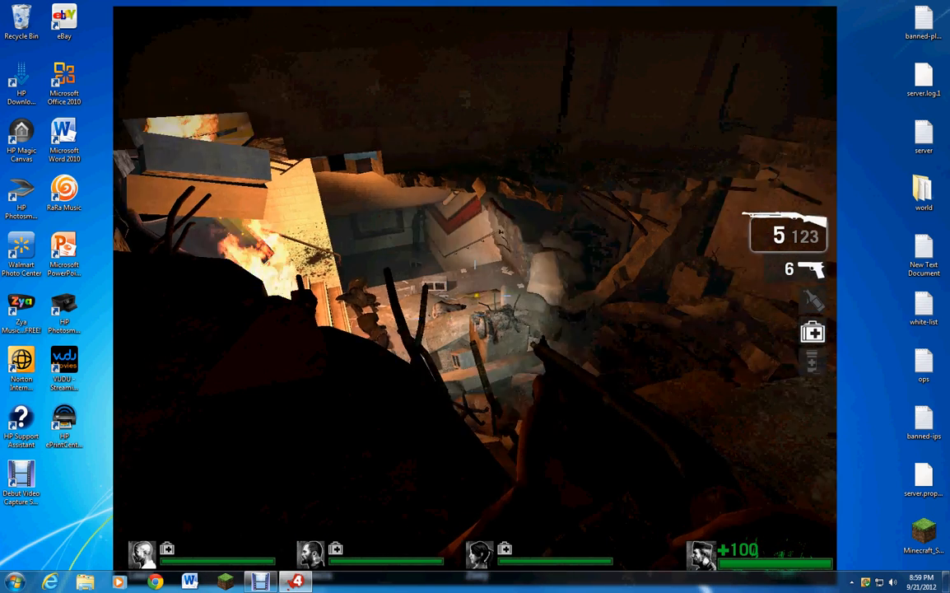
- Fire at infected while crossing the collapsed tunnel to the ammo pile
left_click(474, 297)
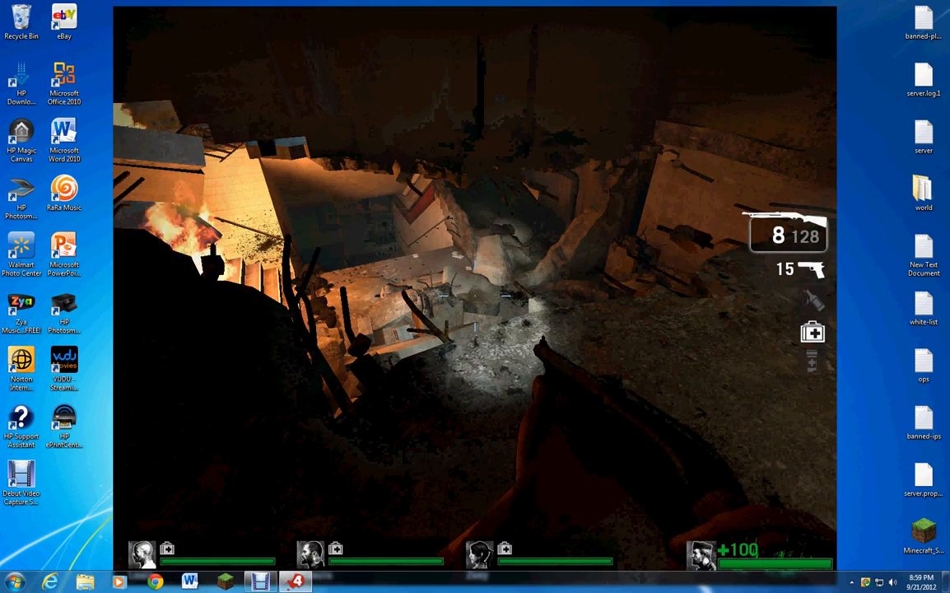
- Pause the game and go to Options > Video > Advanced Settings
key("Escape")
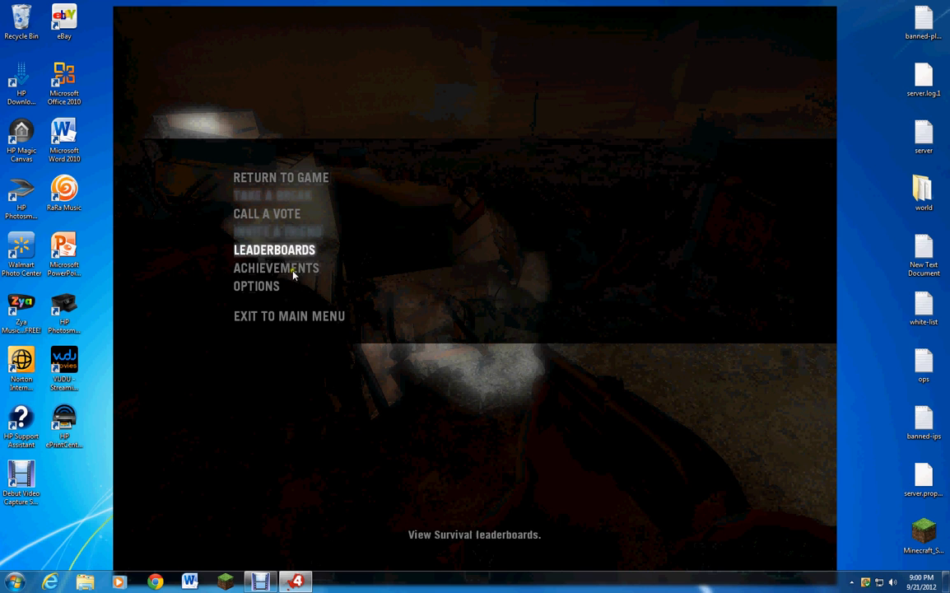
left_click(257, 287)
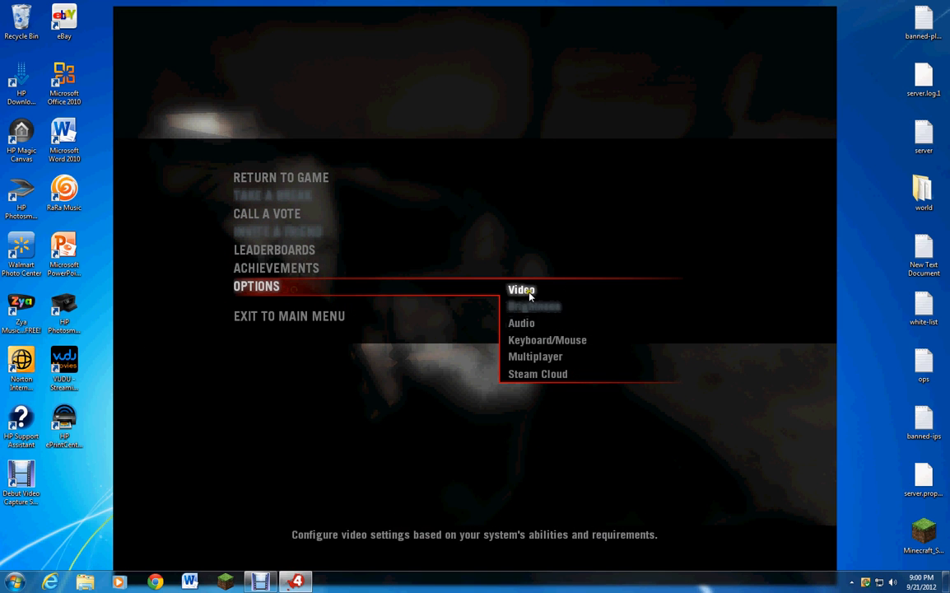
left_click(520, 290)
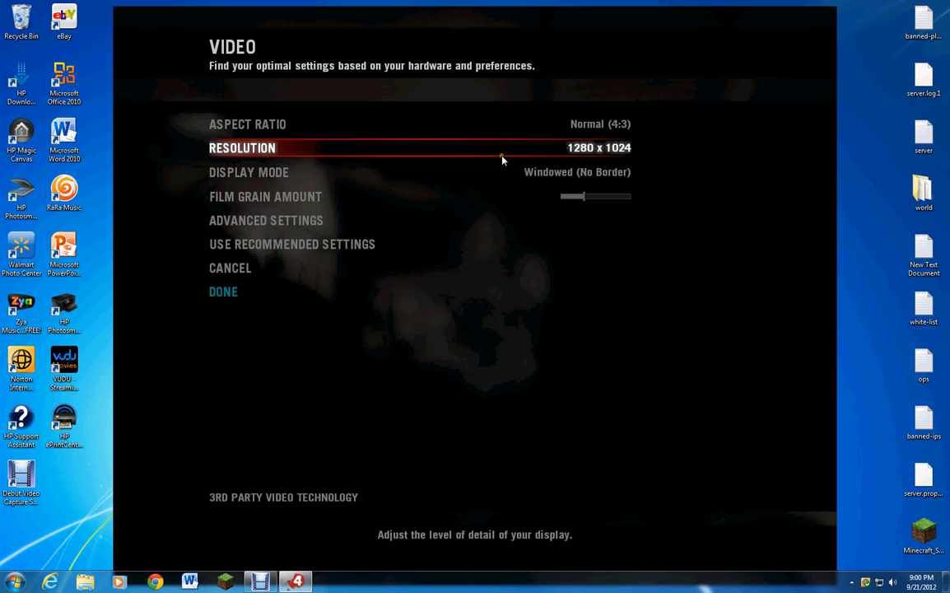
mouse_move(487, 173)
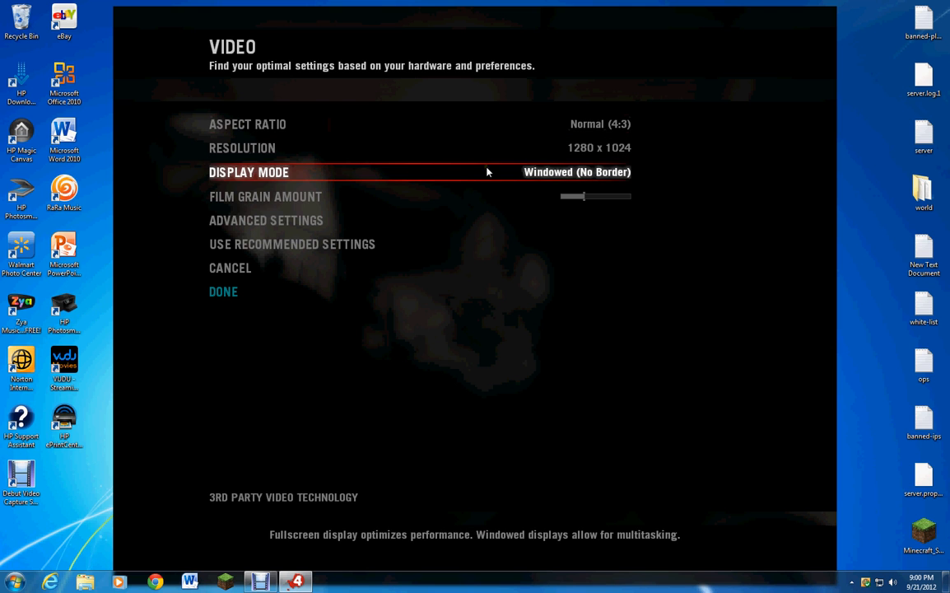
mouse_move(387, 254)
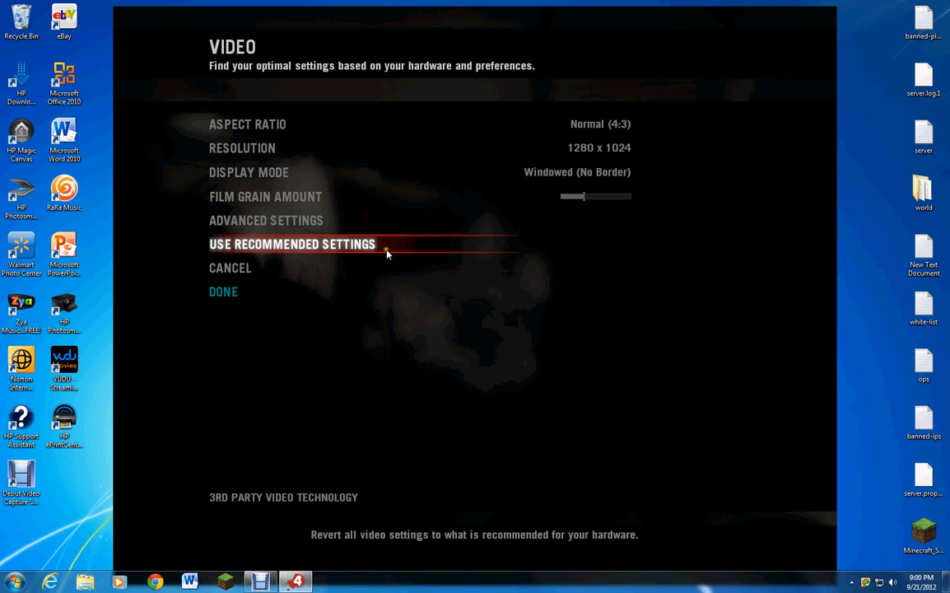
left_click(267, 221)
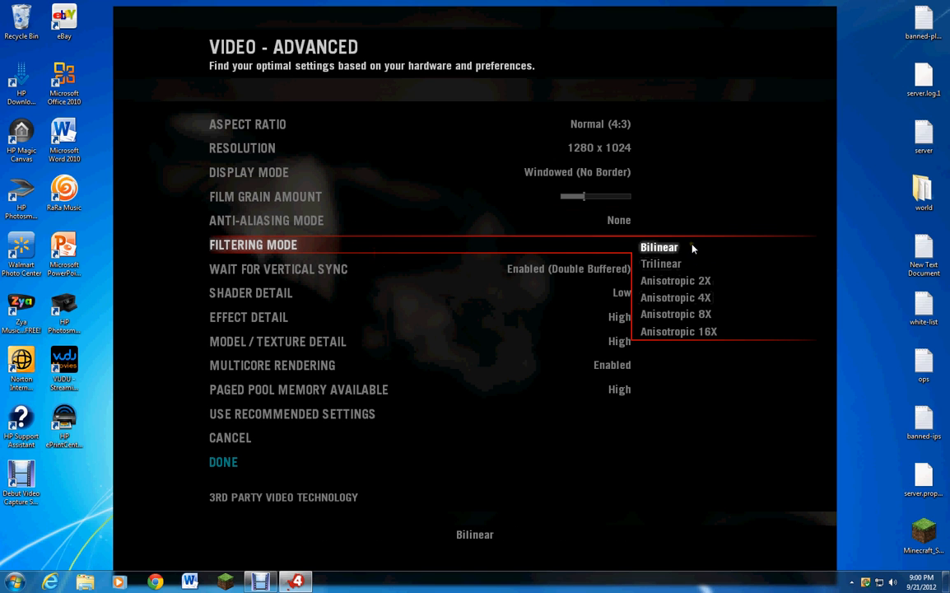
- Set Bilinear filtering and Medium model/texture detail, keep paged pool memory High, and apply with Done
left_click(659, 247)
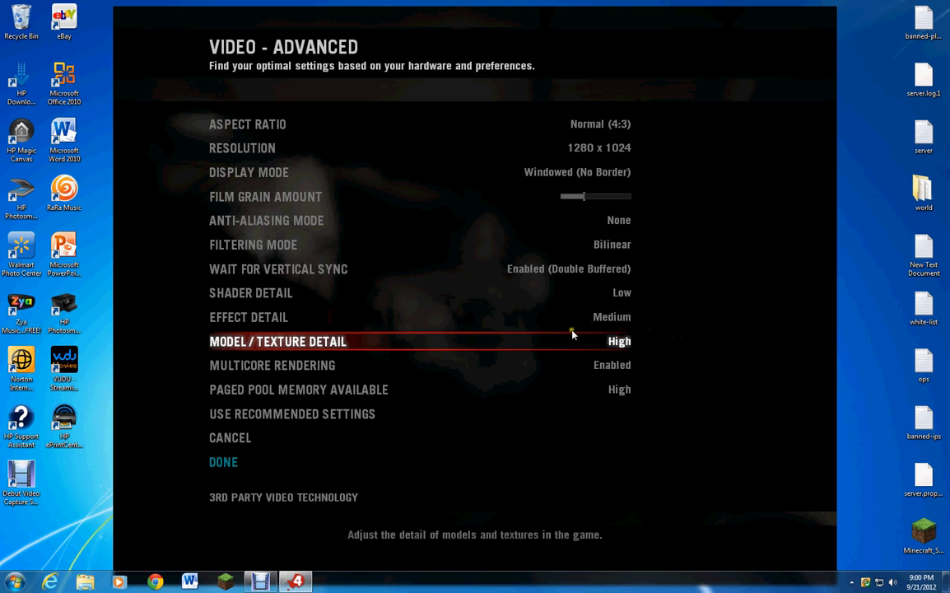
left_click(618, 340)
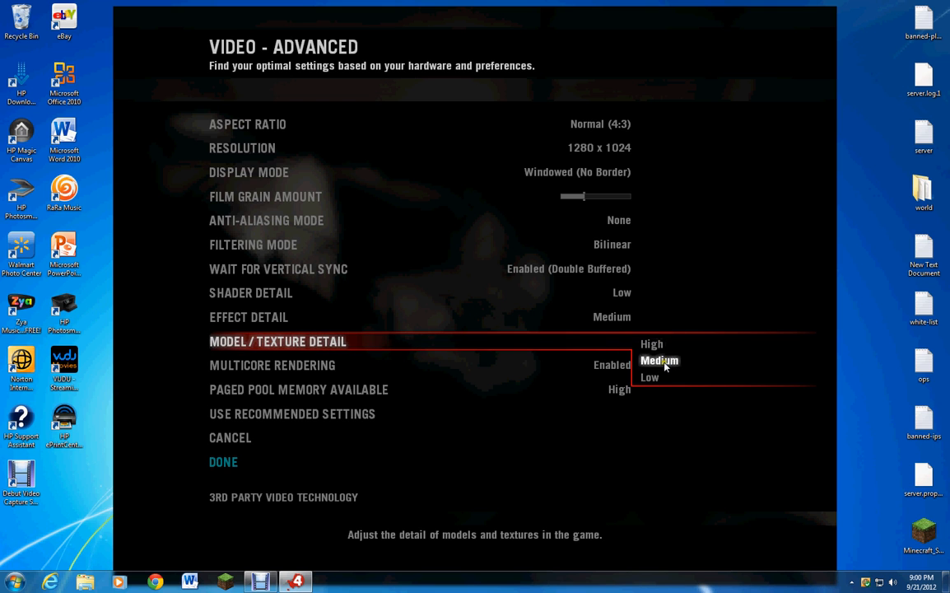
left_click(658, 360)
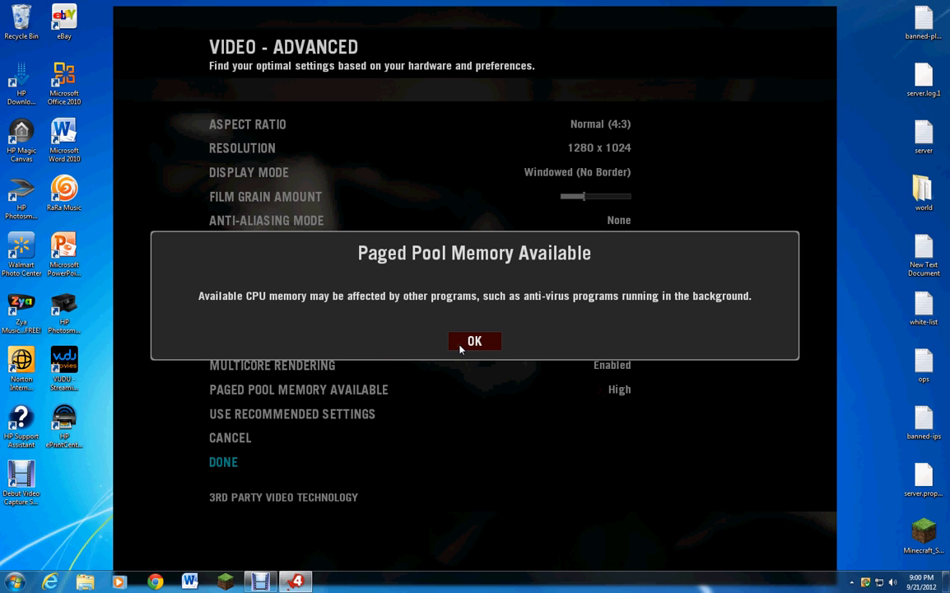
left_click(474, 341)
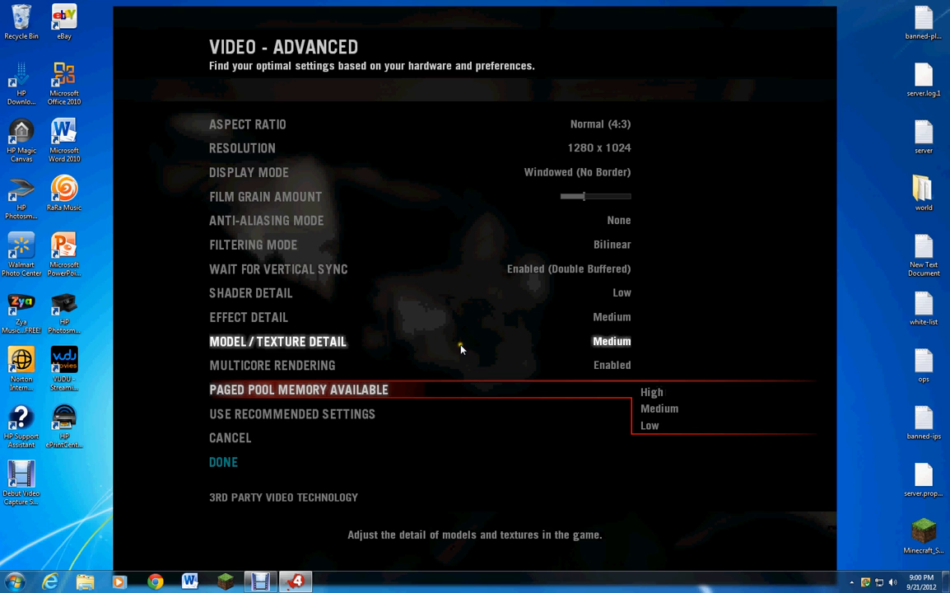
left_click(652, 392)
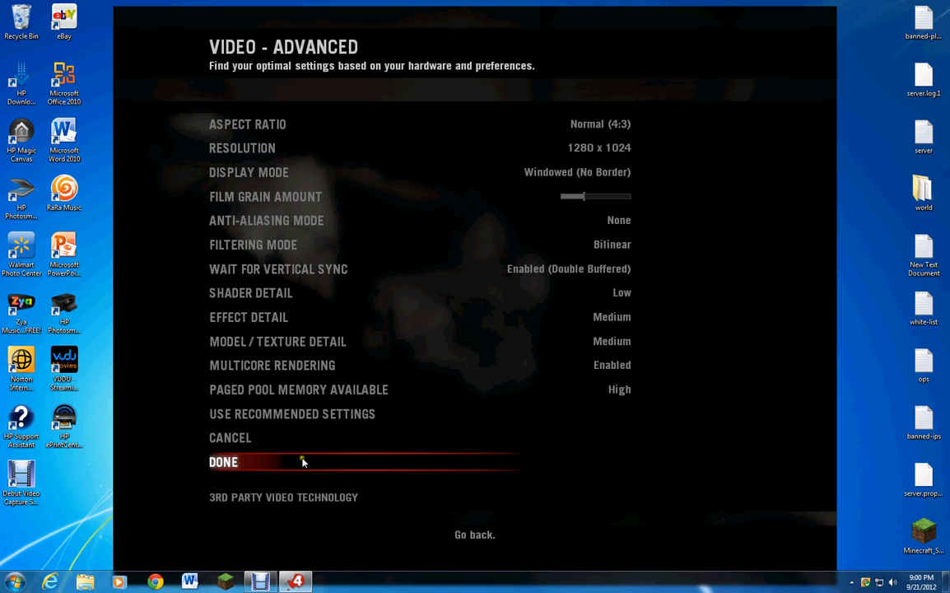
left_click(224, 461)
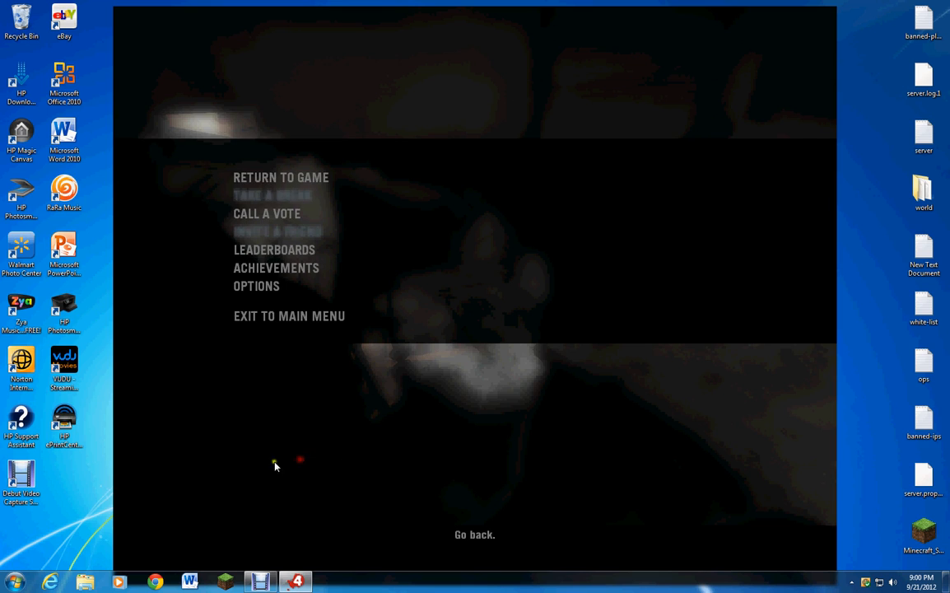
left_click(280, 178)
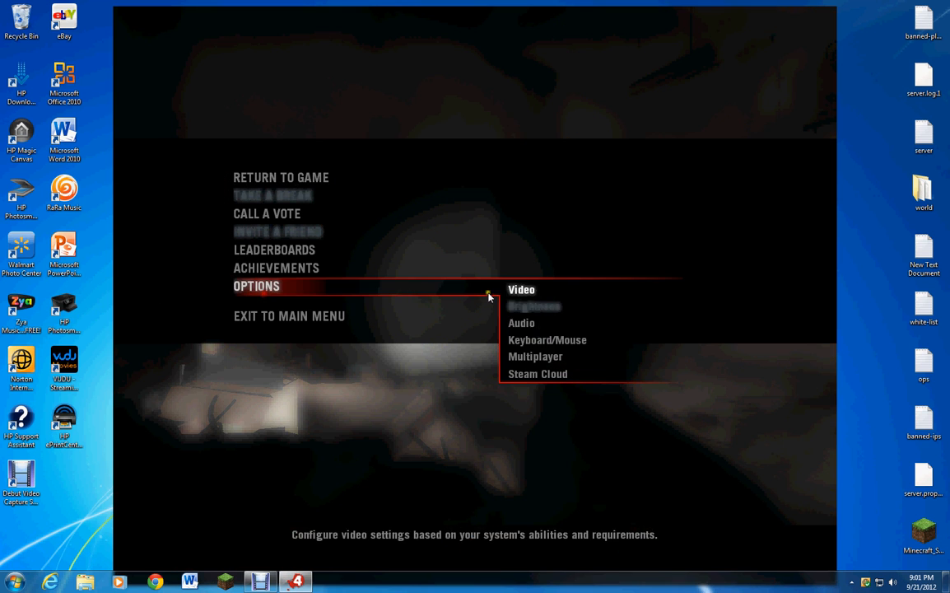
- In Video - Advanced, set shader detail Very High and model/texture detail High, then apply with Done
left_click(521, 290)
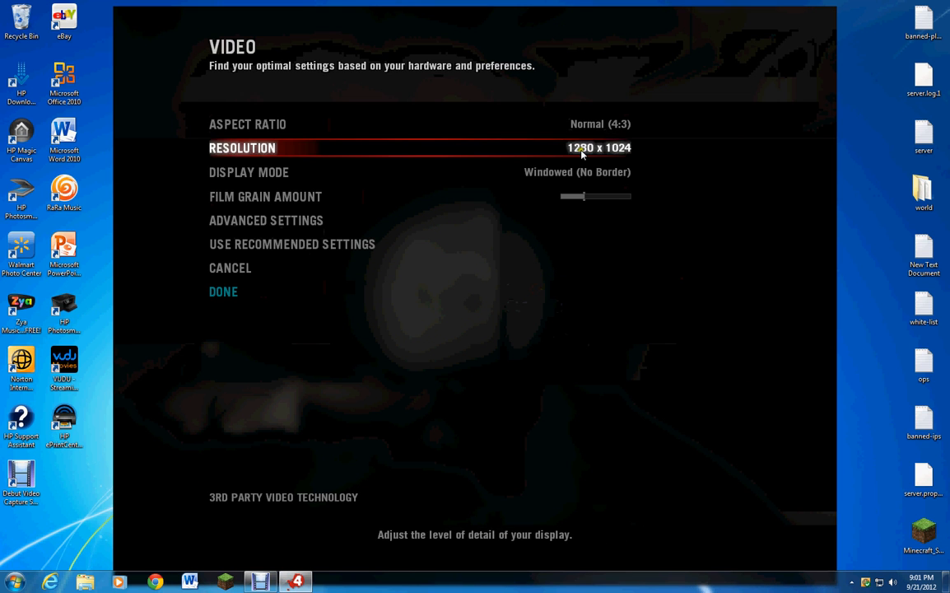
left_click(266, 221)
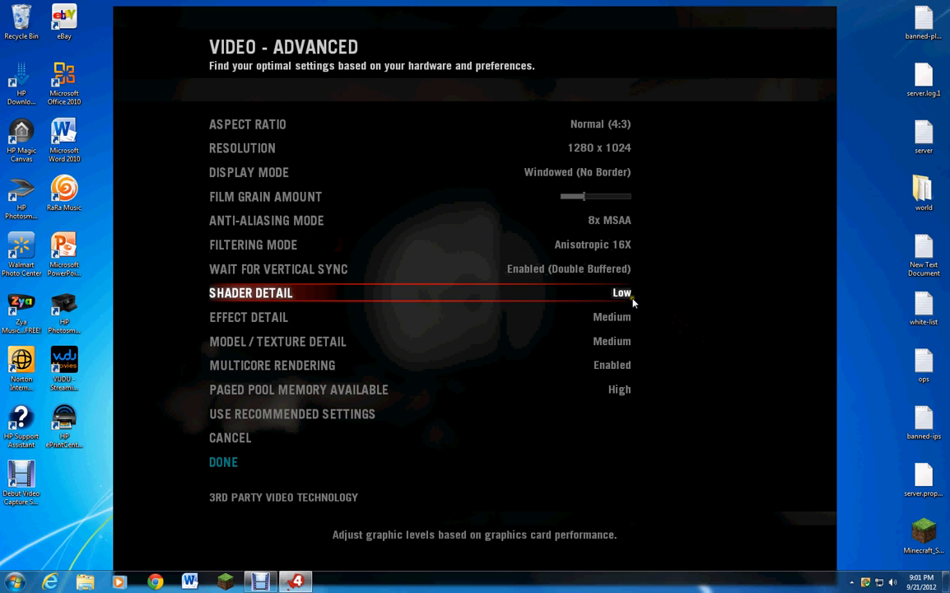
left_click(623, 293)
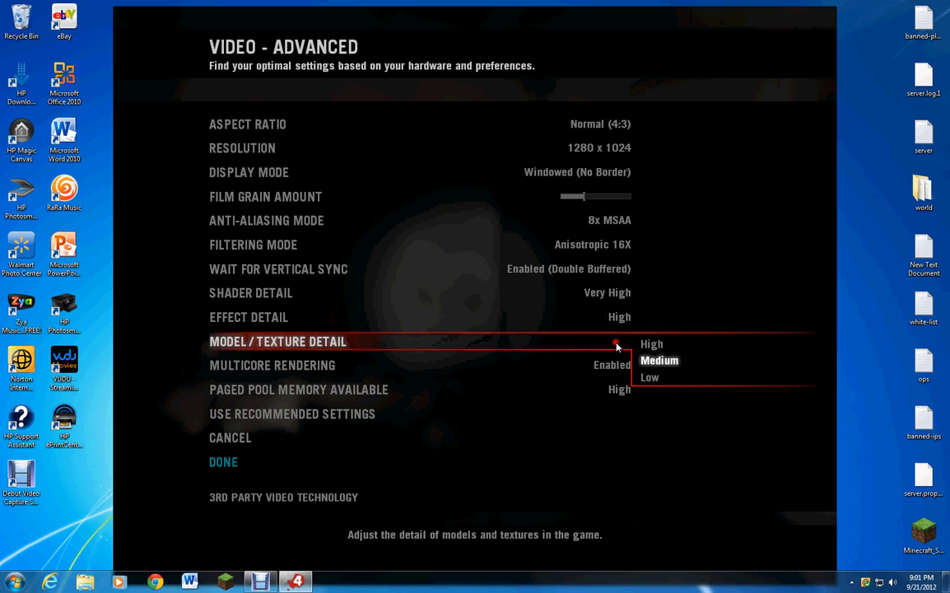
left_click(652, 344)
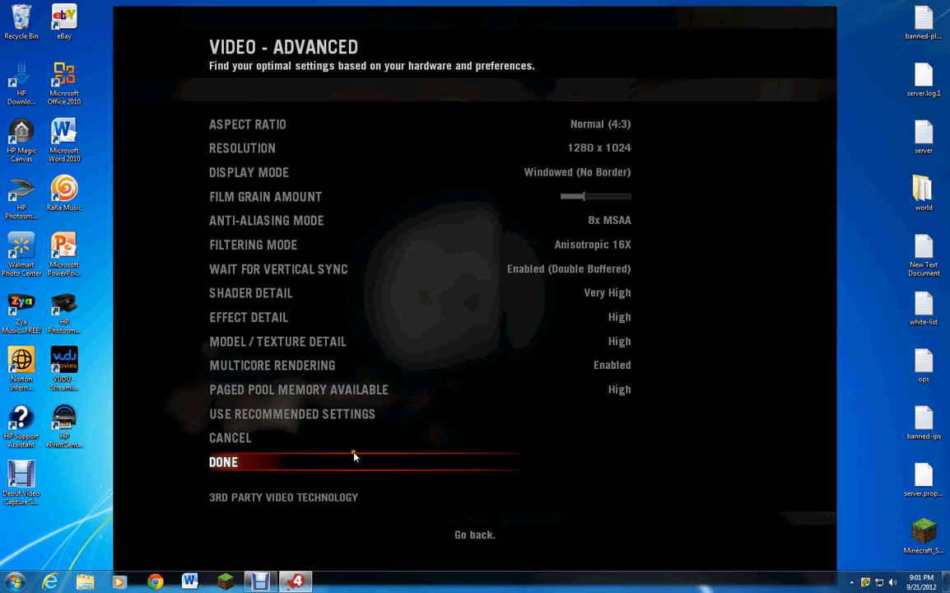
mouse_move(196, 438)
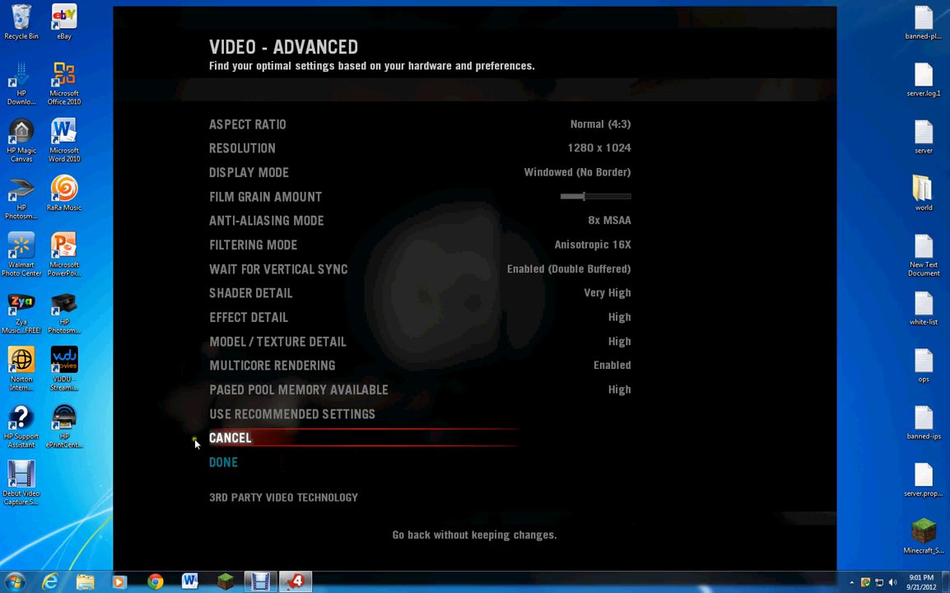
mouse_move(466, 451)
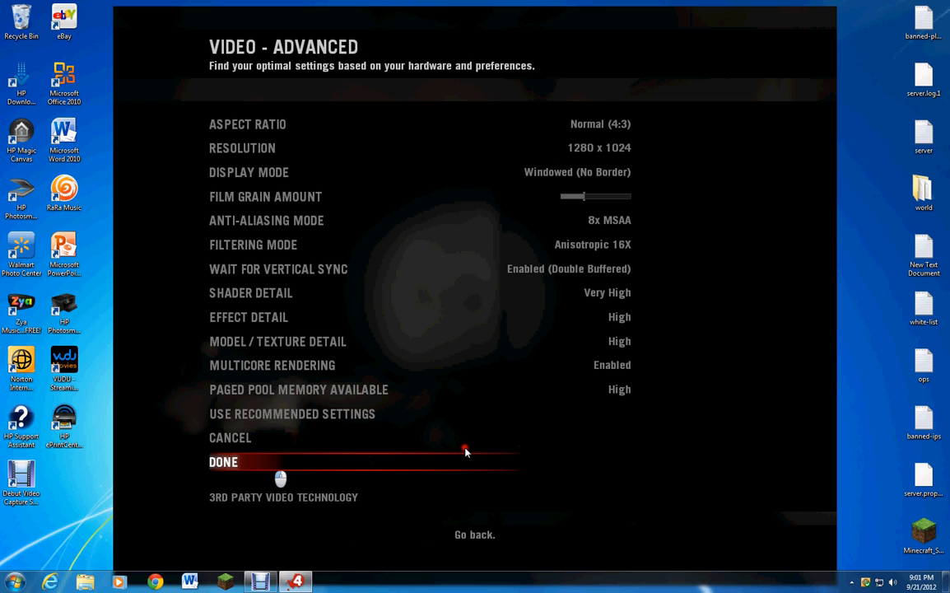
mouse_move(290, 444)
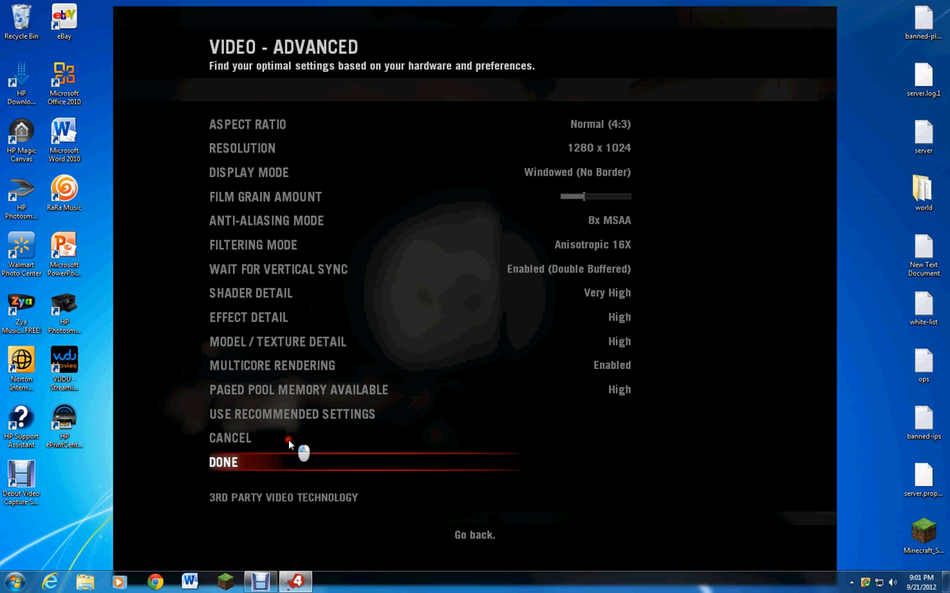
mouse_move(403, 400)
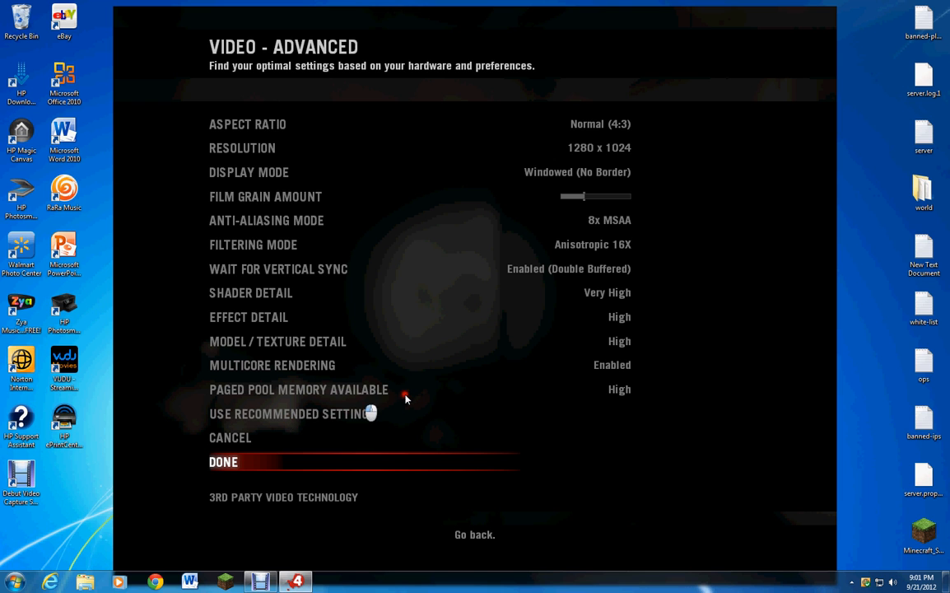
mouse_move(514, 404)
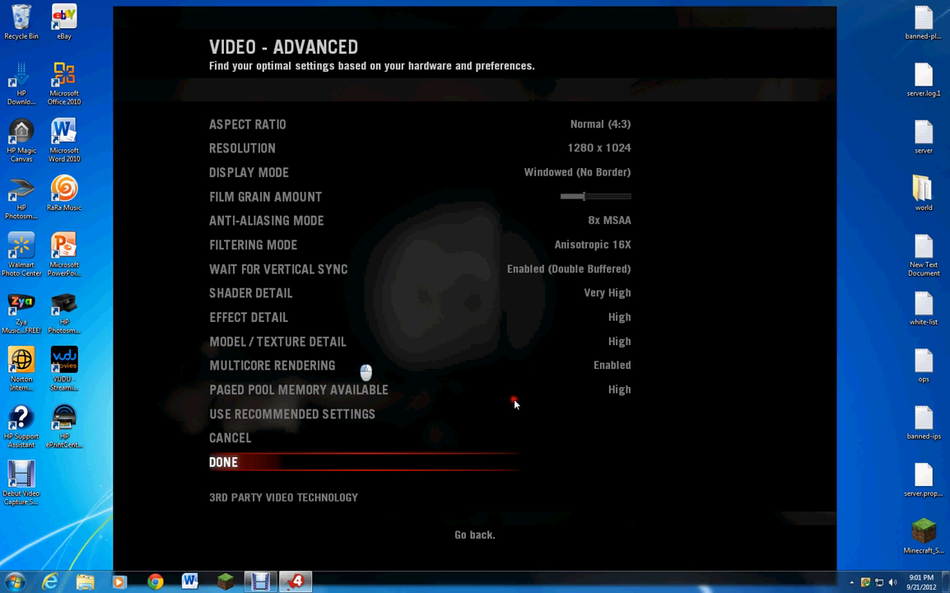
left_click(224, 461)
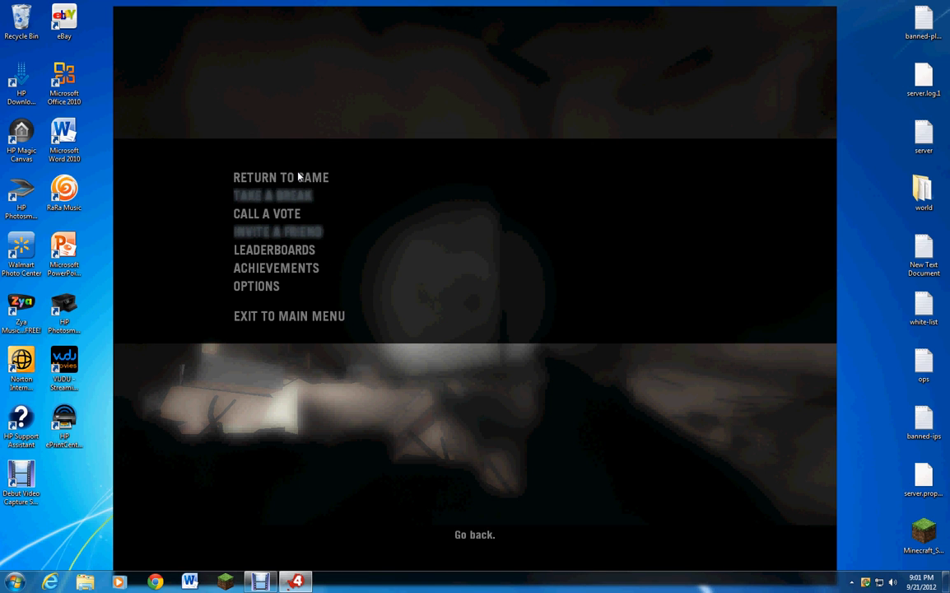
- Resume play and shoot the infected horde through the dark tunnel and subway station stairs
left_click(280, 178)
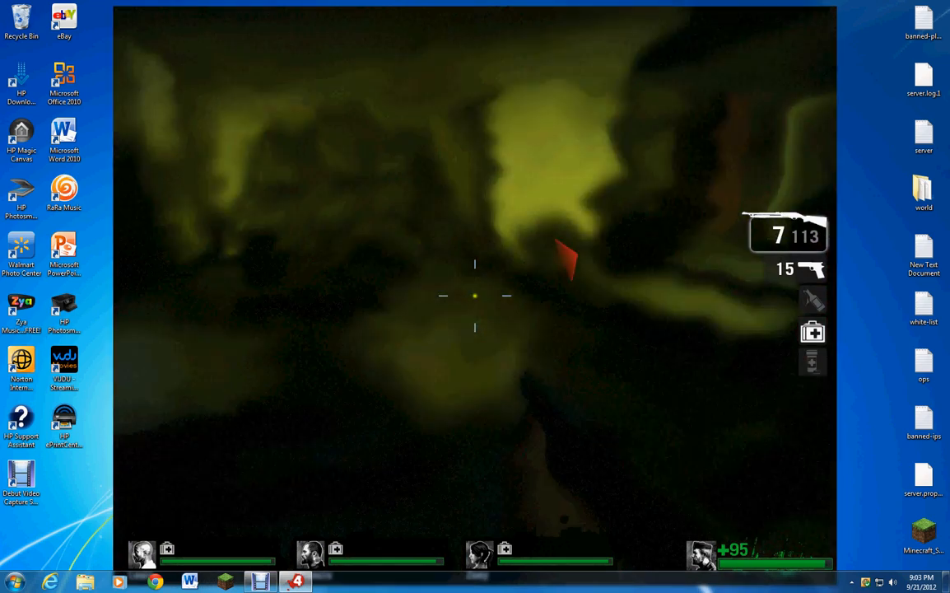
left_click(474, 294)
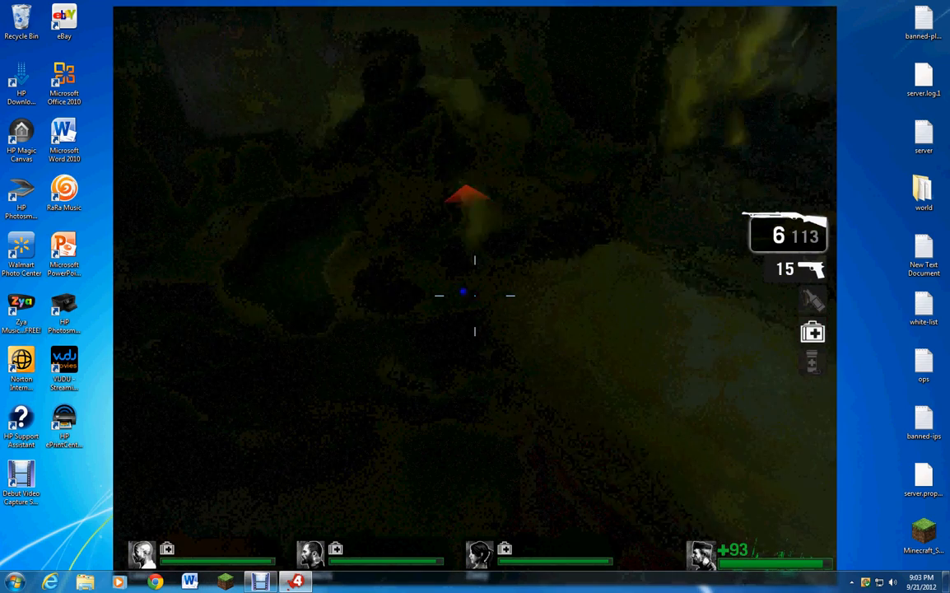
left_click(474, 297)
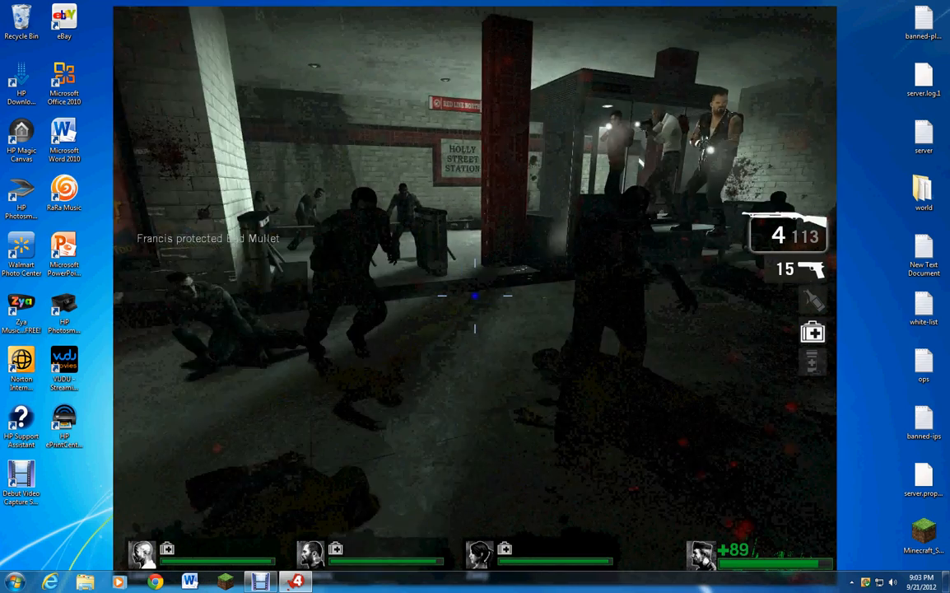
left_click(474, 296)
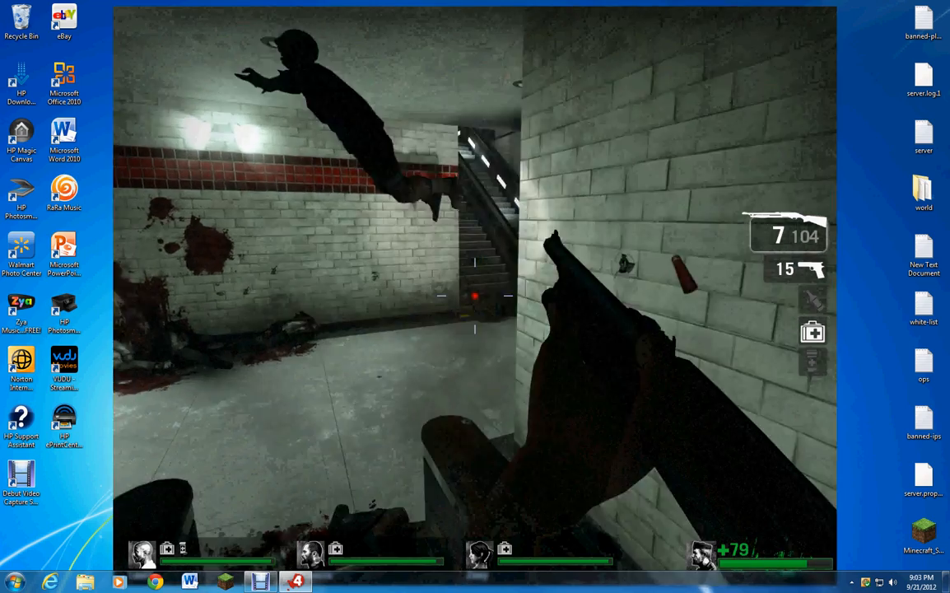
left_click(475, 295)
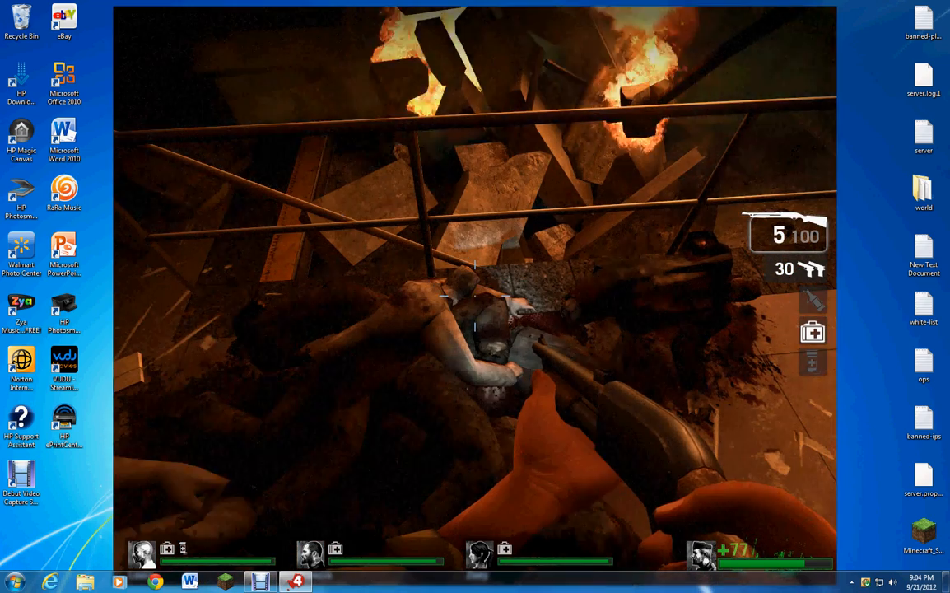
- Fire at infected among the burning debris and shoot the Smoker down the rock tunnel
left_click(474, 296)
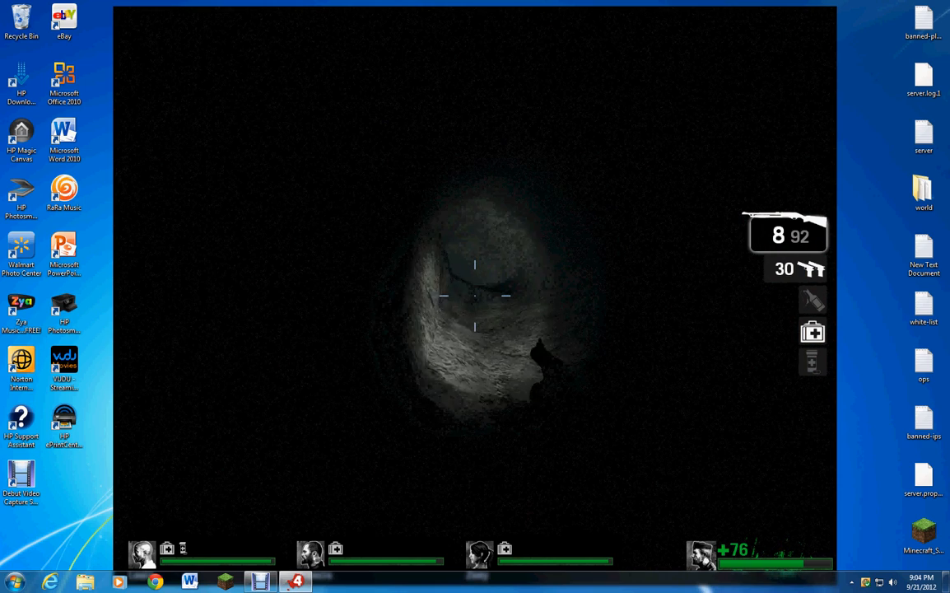
left_click(474, 296)
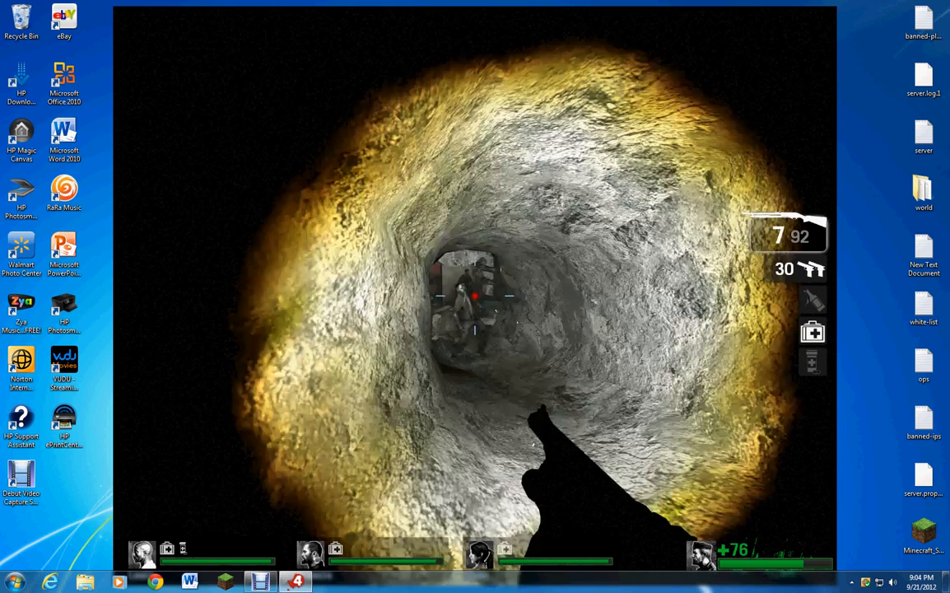
left_click(474, 296)
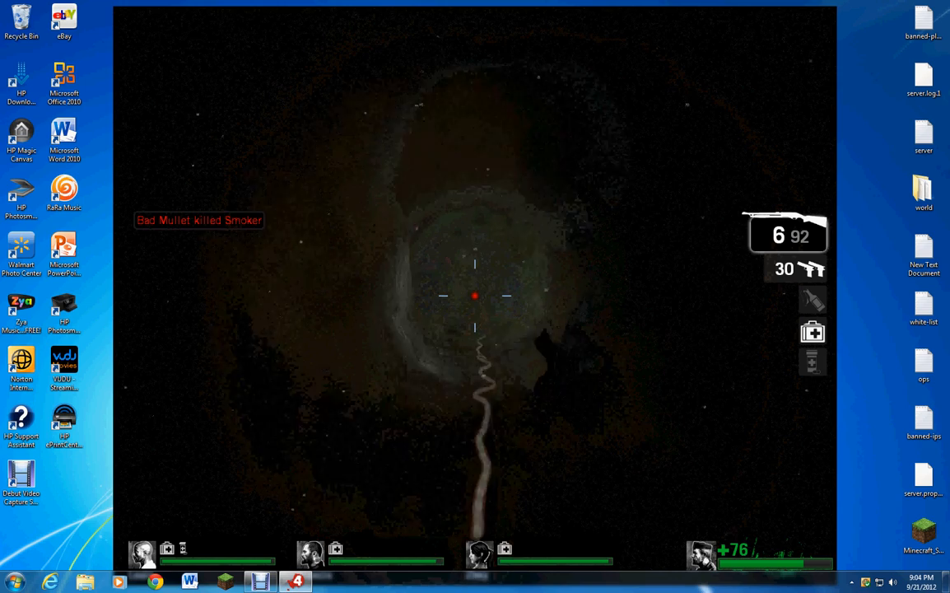
left_click(474, 296)
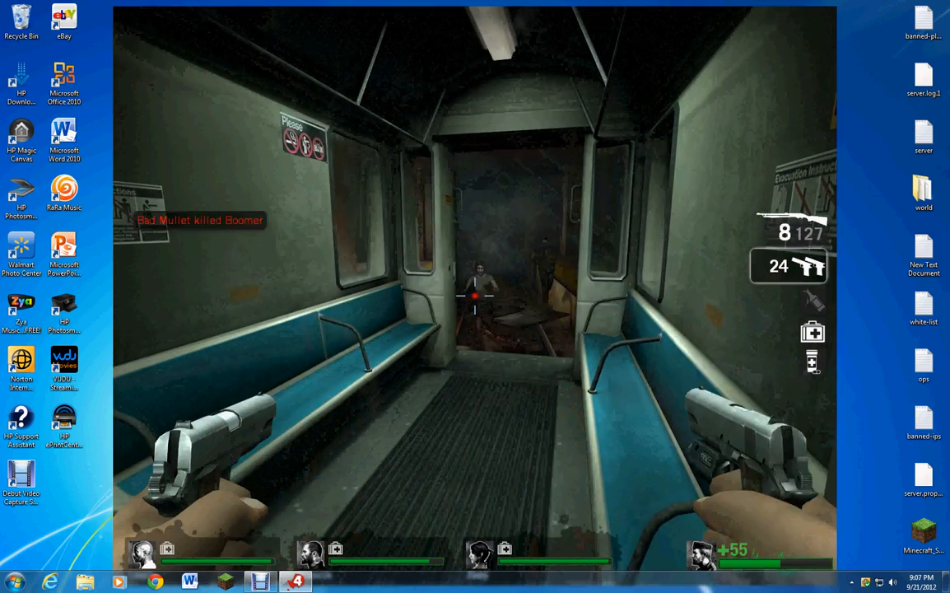
- Kill the infected at the end of the train car and on the tracks beyond it
left_click(475, 296)
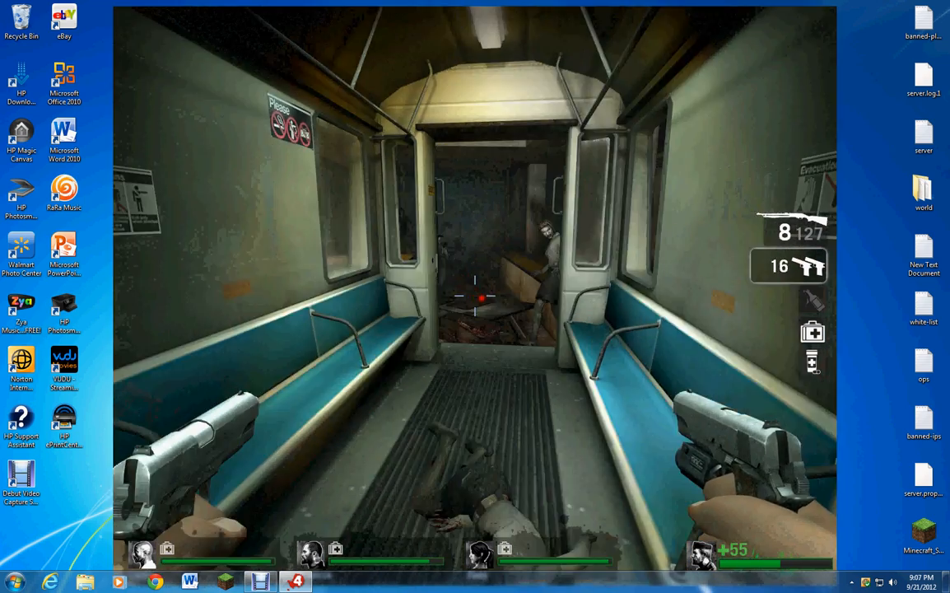
left_click(475, 296)
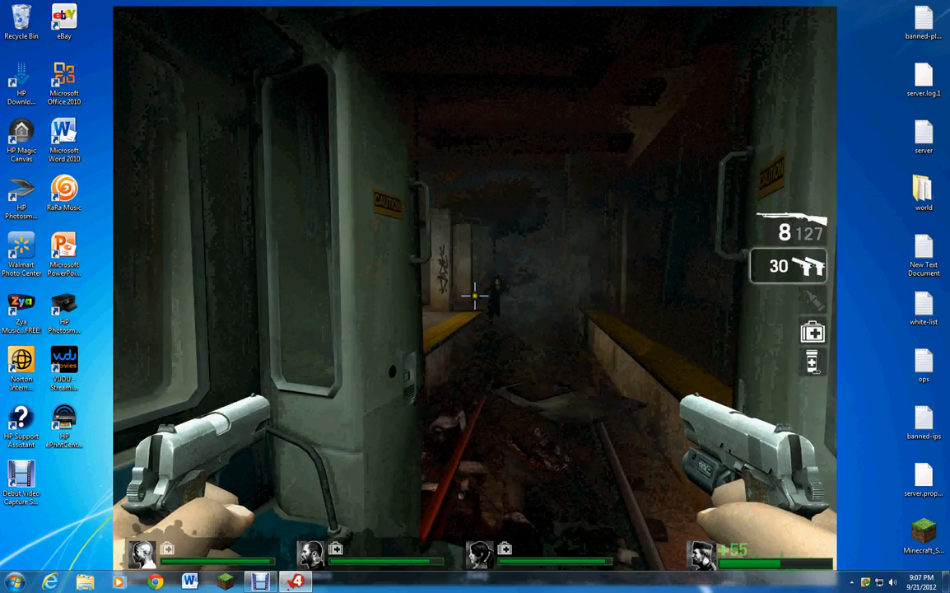
left_click(475, 297)
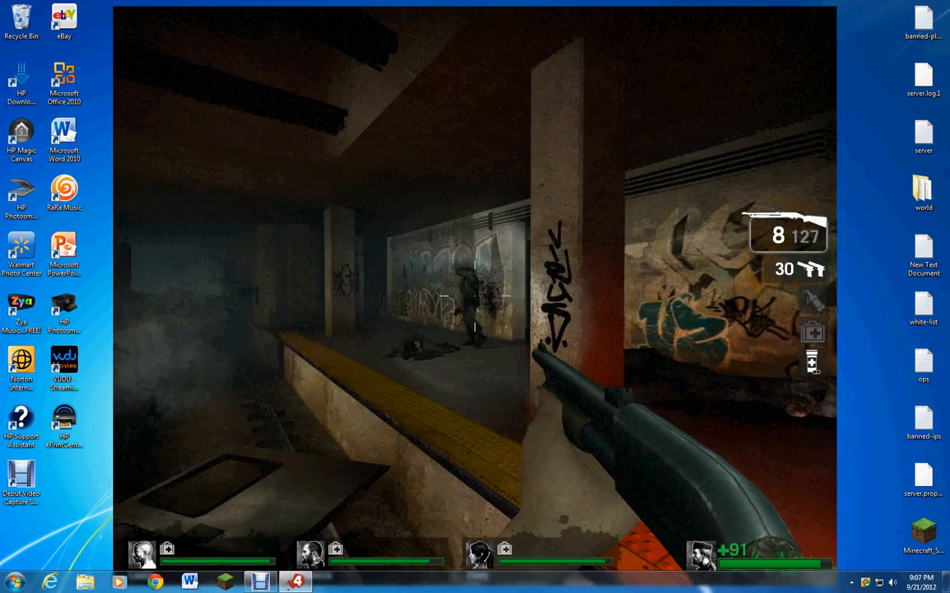
- Shoot infected on the graffiti platform and through the corridor's green haze beyond the door
left_click(475, 296)
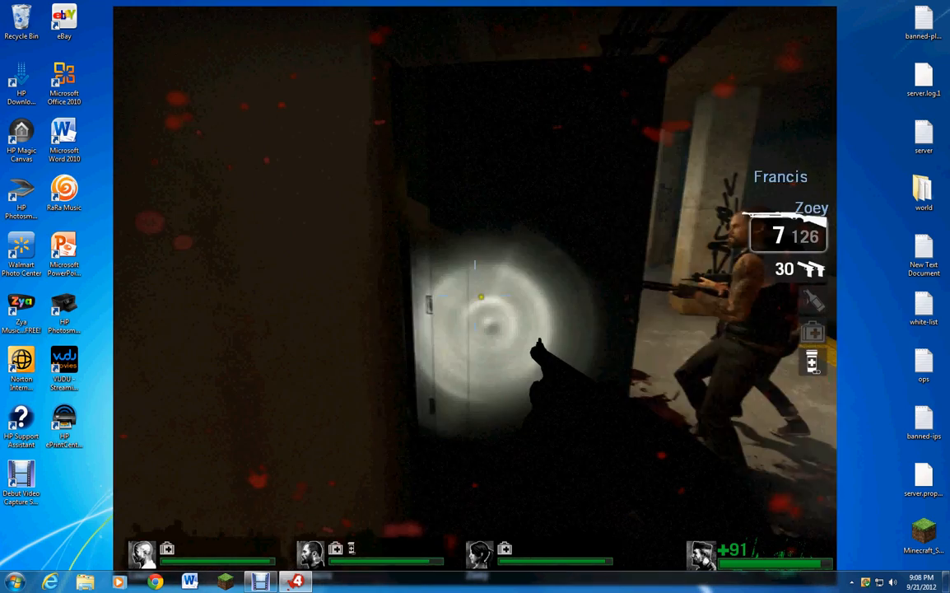
left_click(474, 296)
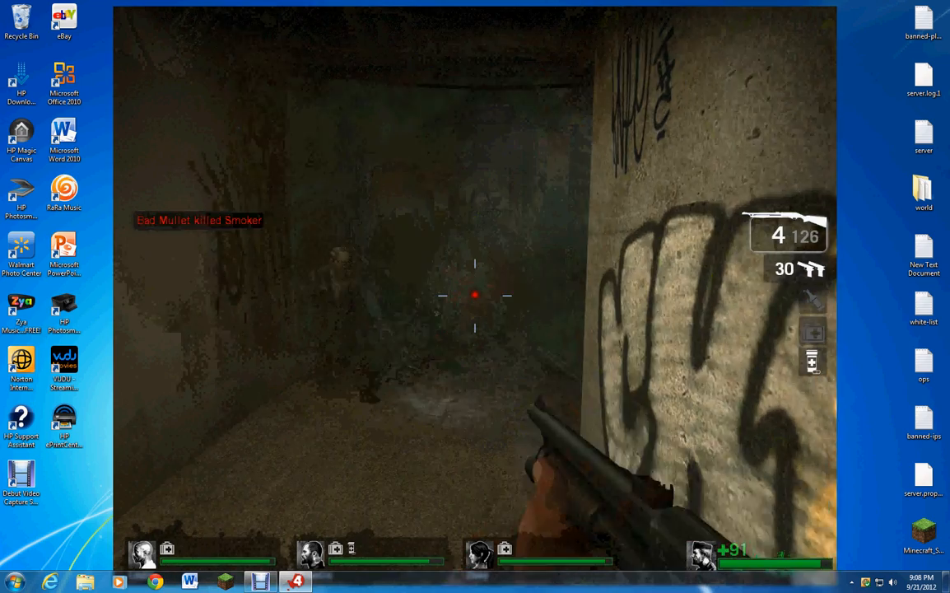
left_click(474, 294)
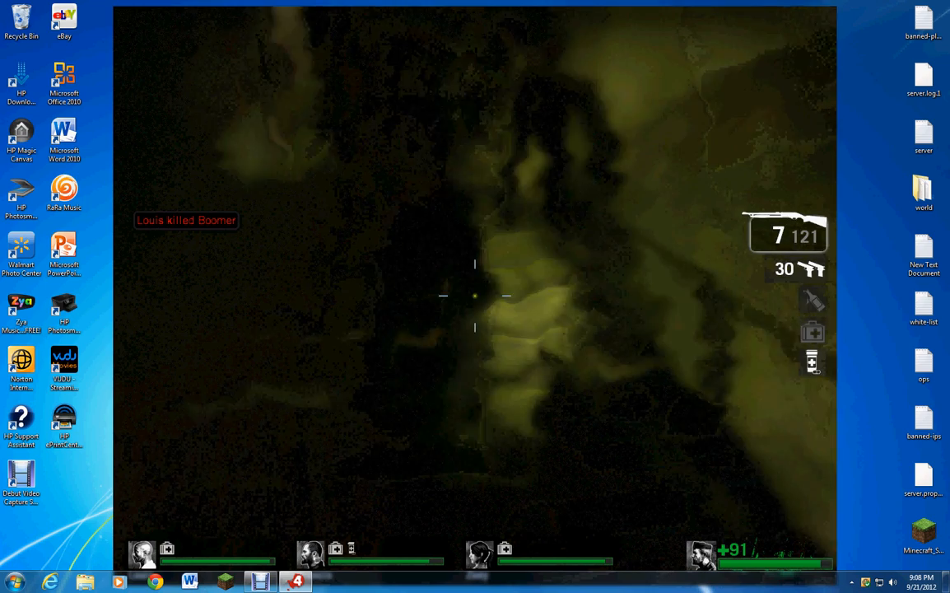
left_click(475, 297)
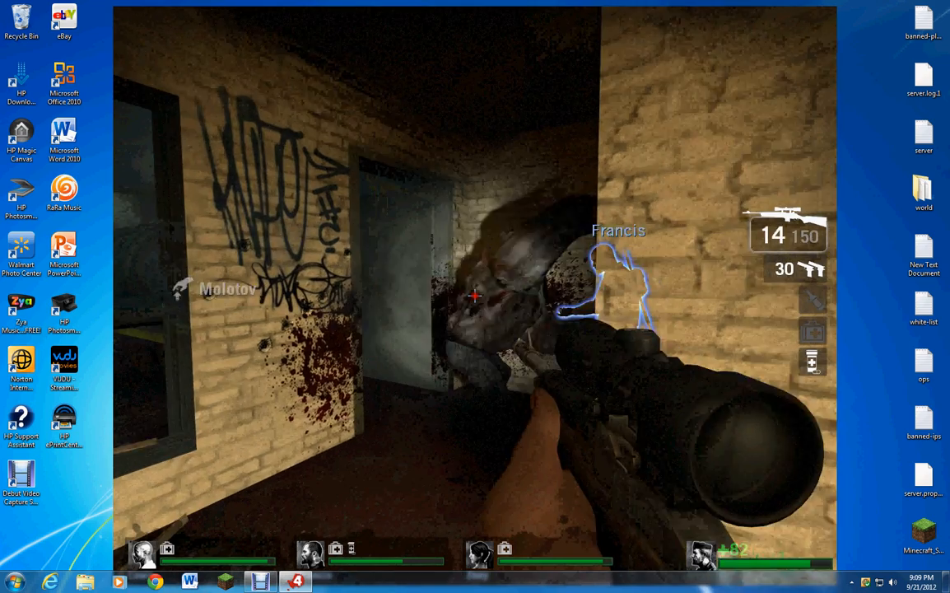
- Shoot the infected lunging at close range in the graffiti-covered alley
left_click(475, 297)
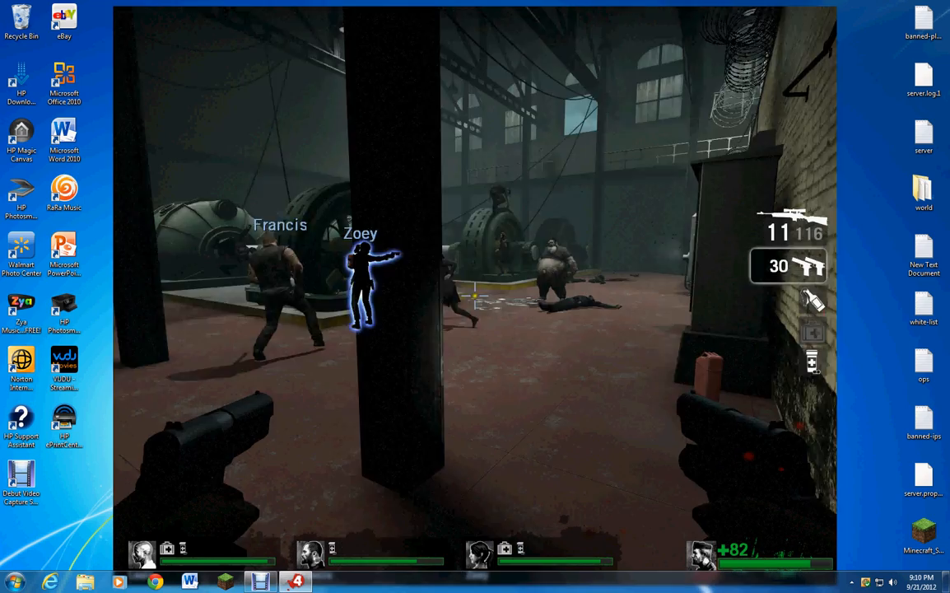
- Shoot the infected in the generator hall with the dual pistols
left_click(475, 296)
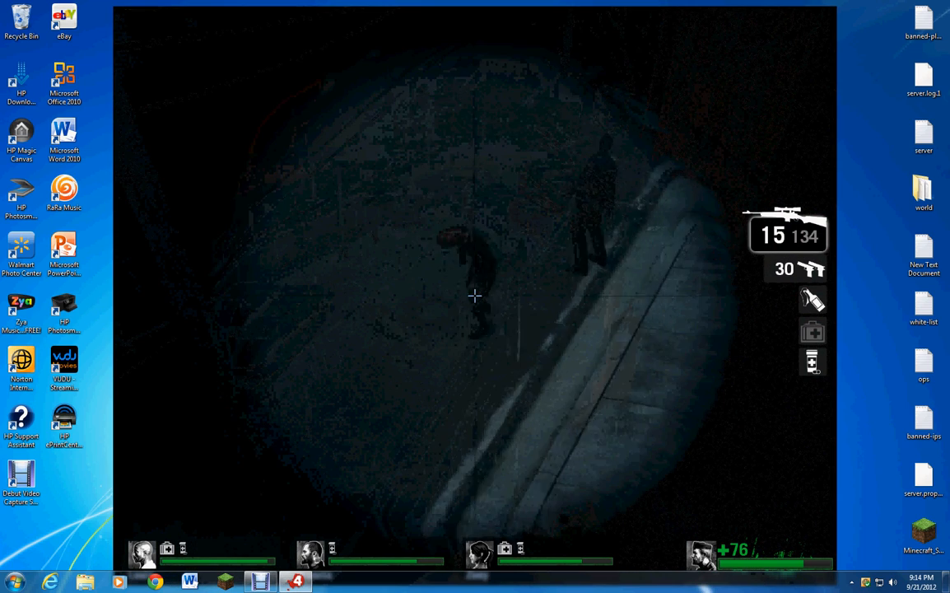
- Snipe the infected on the dark street, near the car and at the bus shelter
left_click(474, 297)
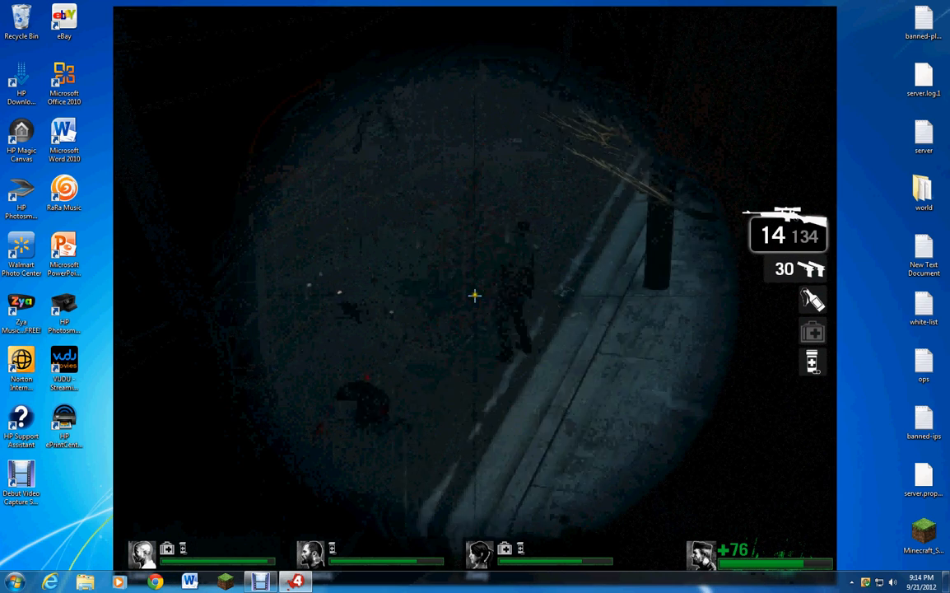
left_click(474, 295)
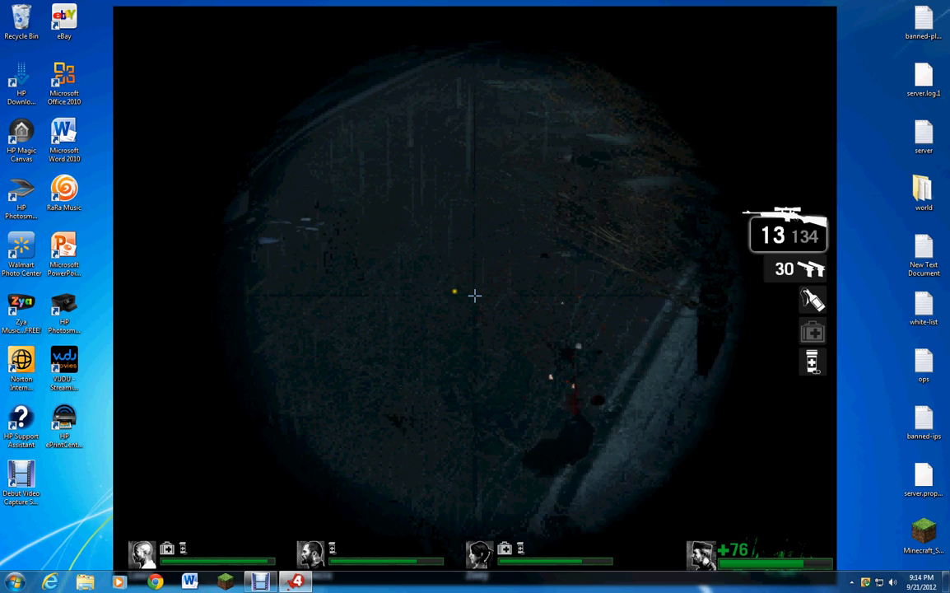
left_click(475, 295)
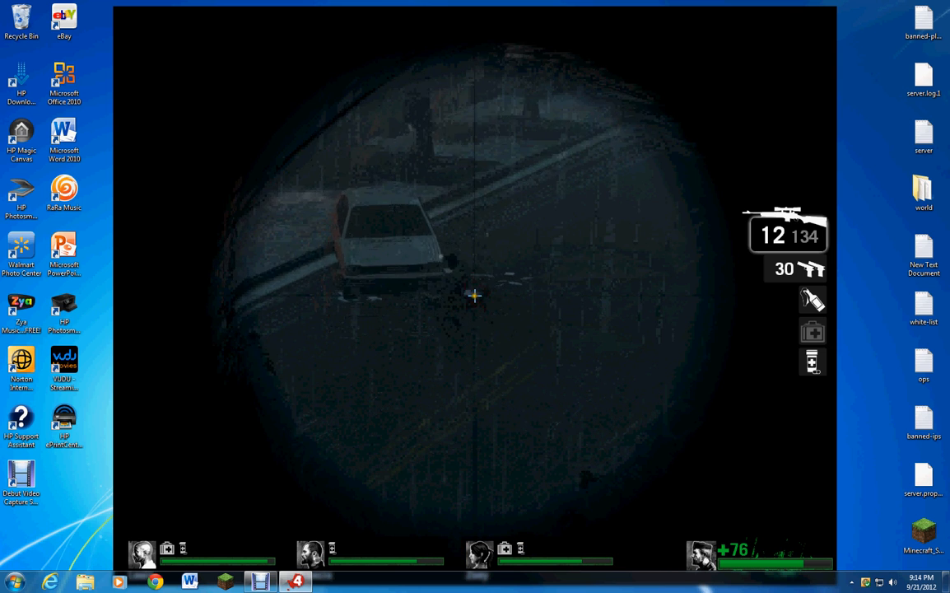
left_click(474, 295)
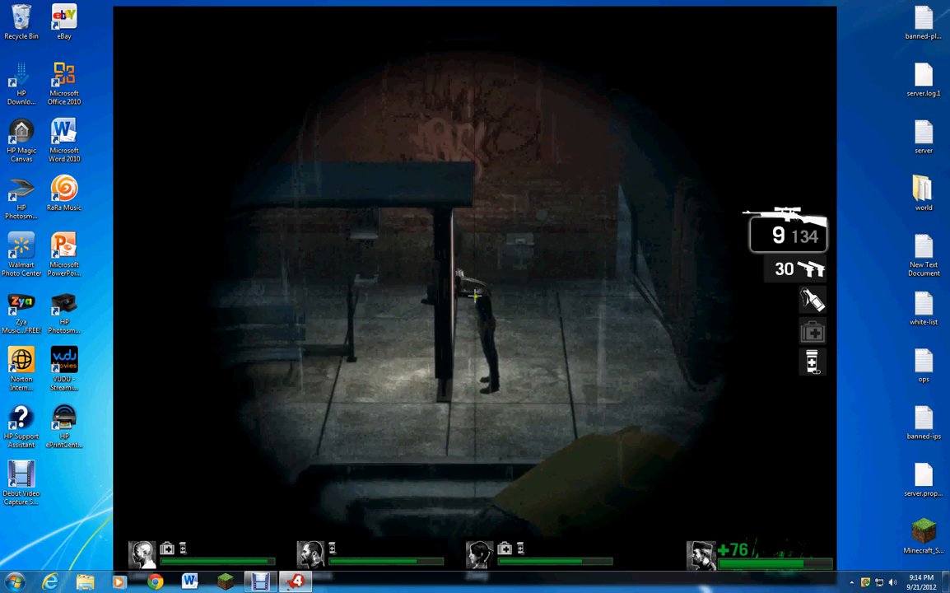
left_click(474, 296)
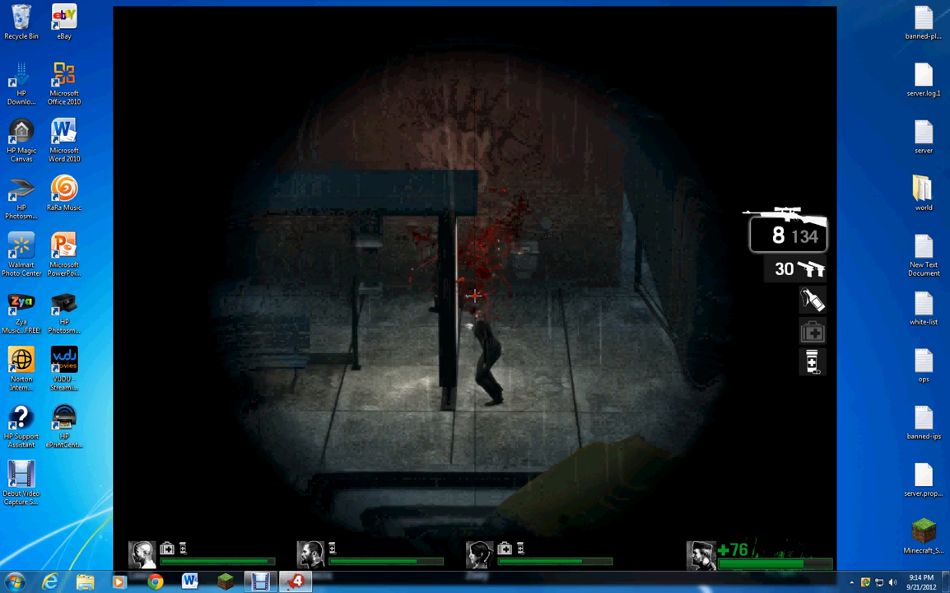
left_click(474, 296)
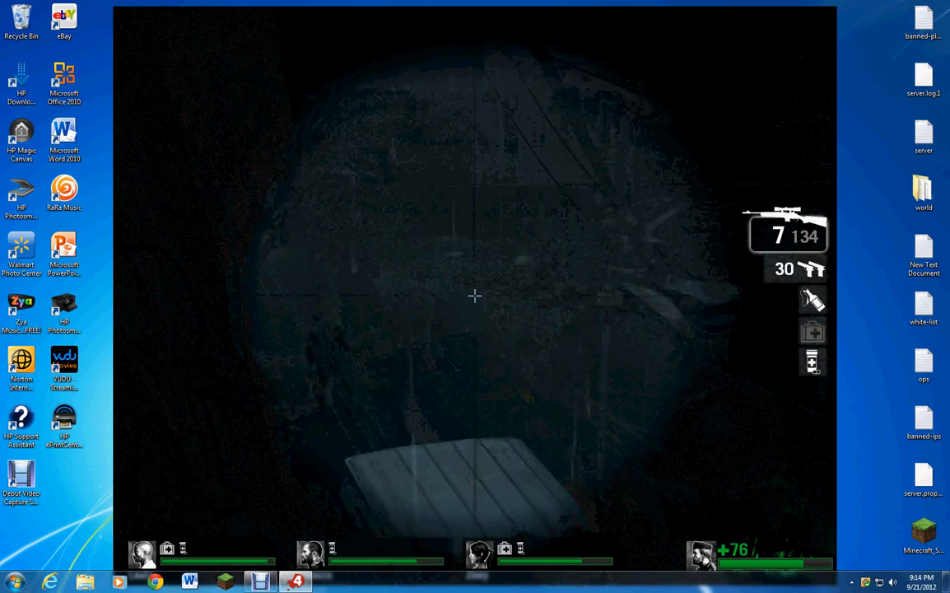
- Pick off the distant infected down the alley and street, nearly emptying the magazine
left_click(474, 297)
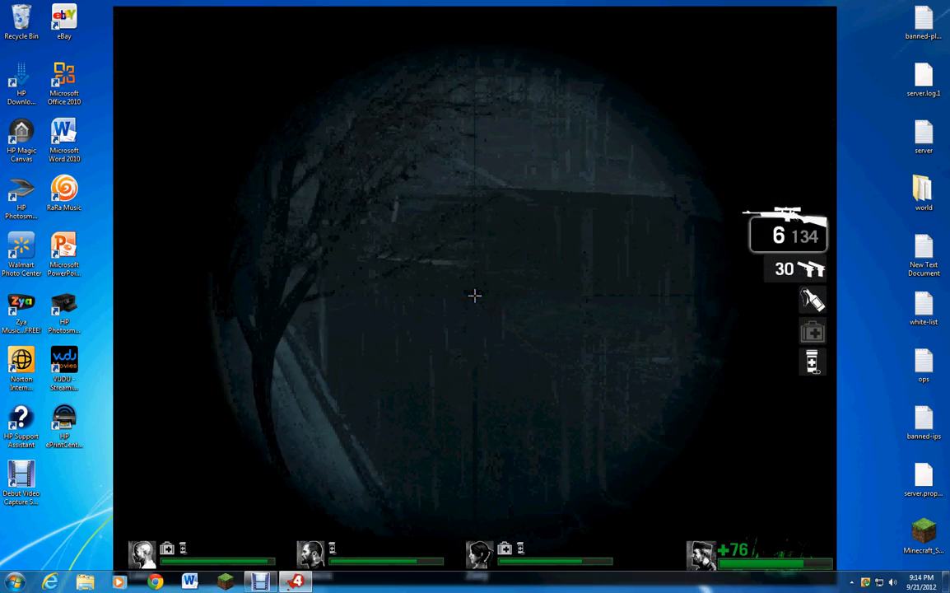
left_click(474, 295)
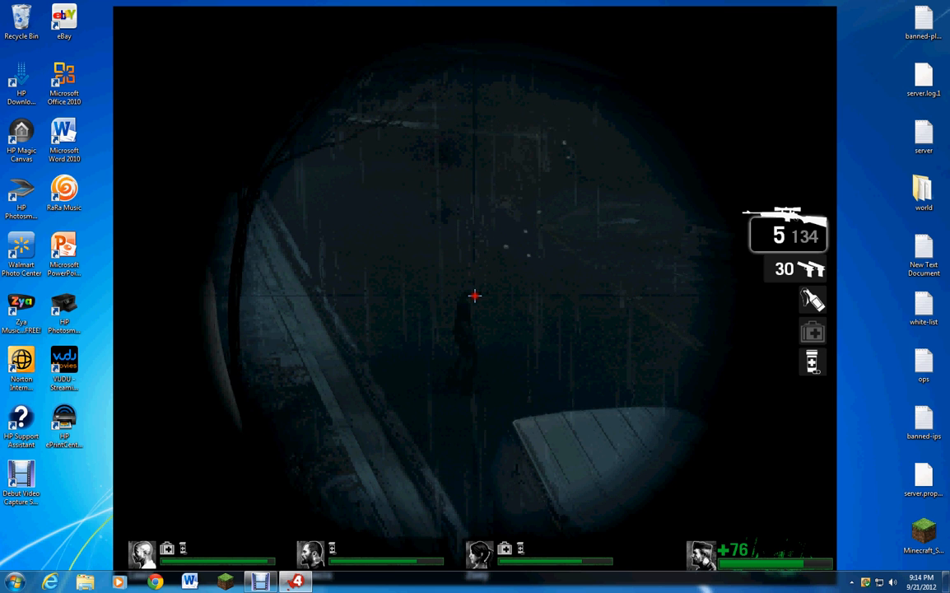
left_click(474, 295)
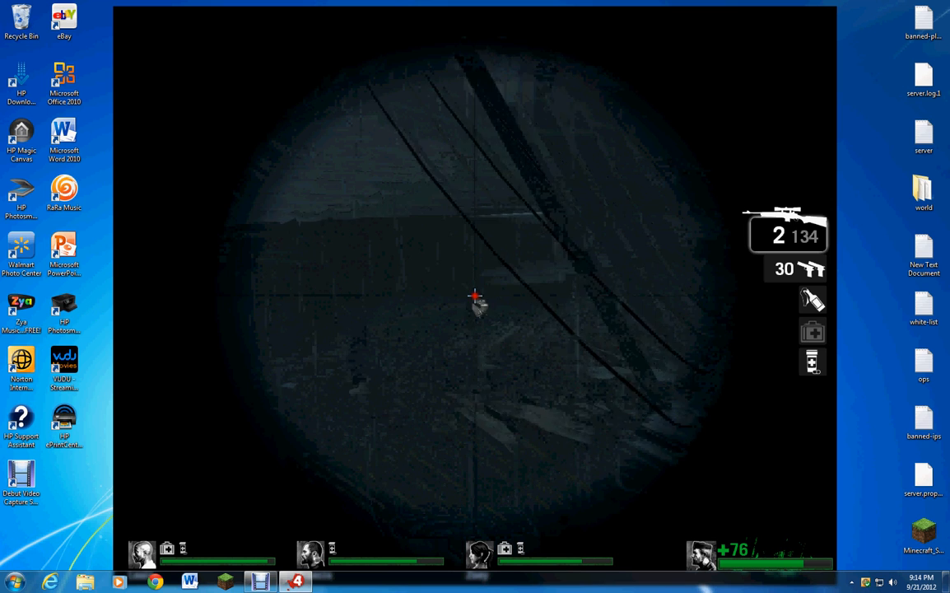
left_click(474, 295)
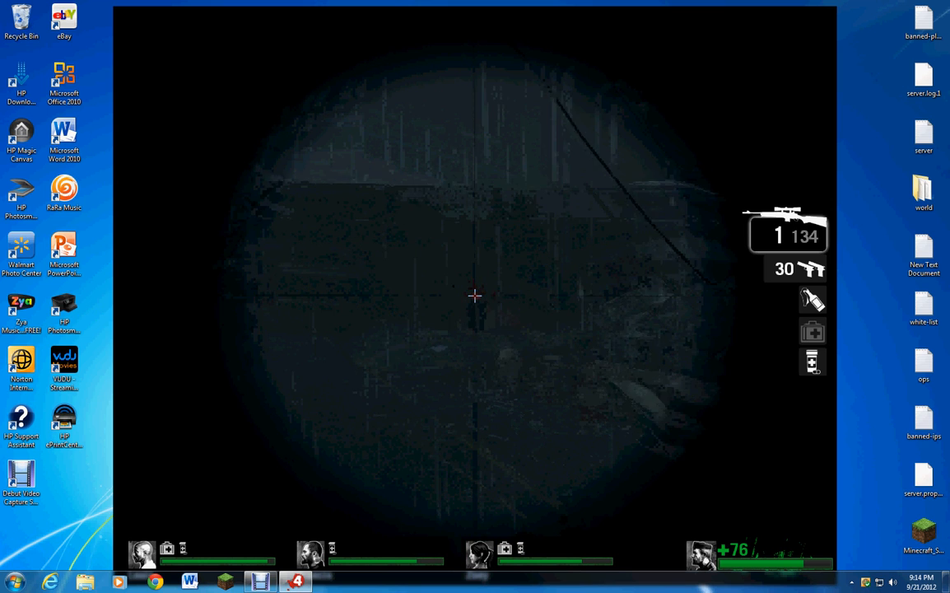
left_click(474, 295)
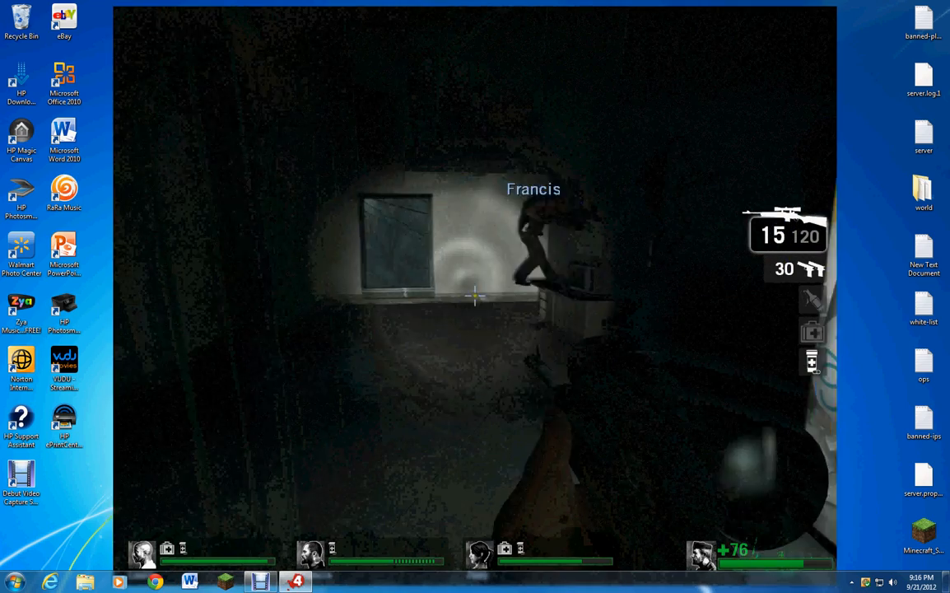
left_click(474, 296)
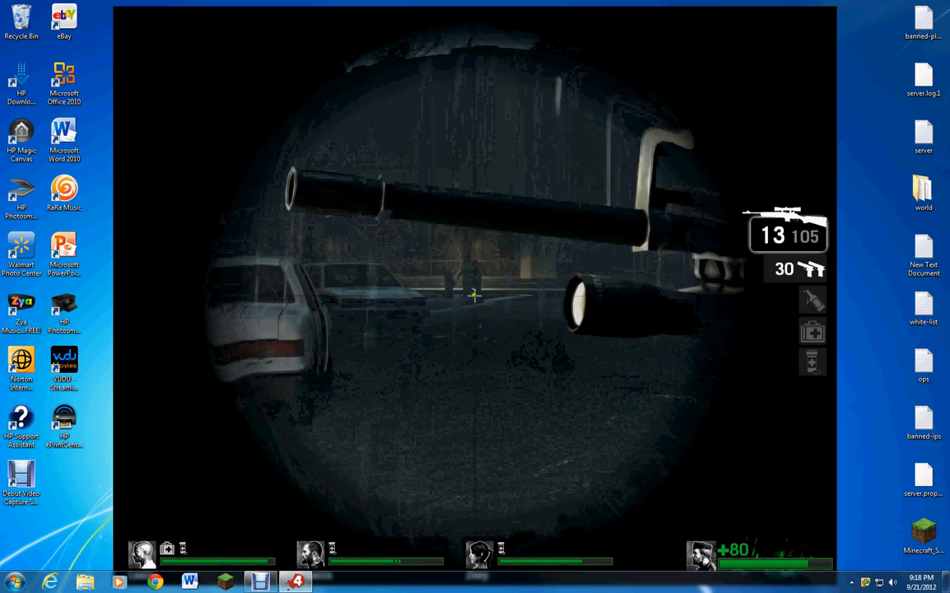
- Shoot the infected beyond the parked cars with the scoped rifle
left_click(475, 296)
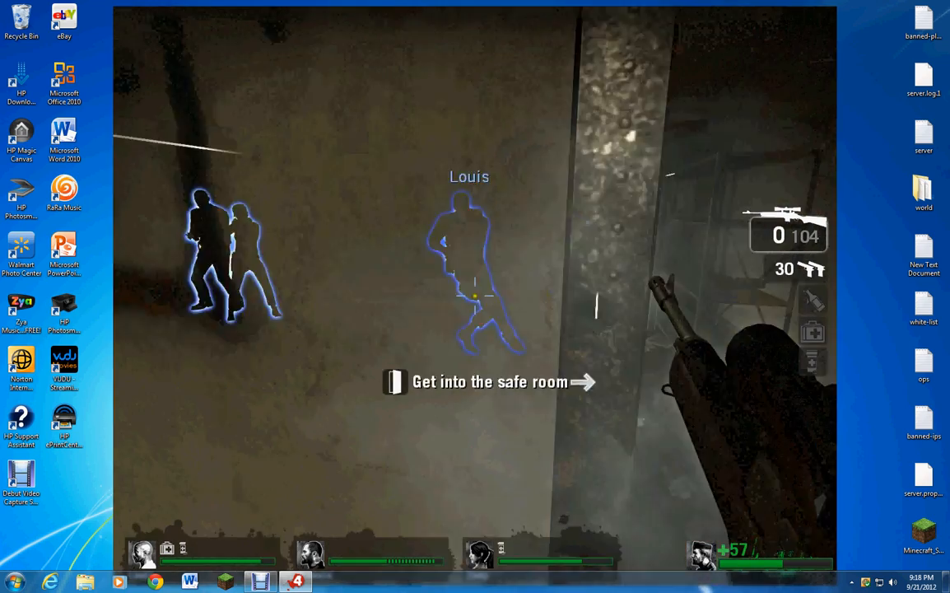
- Enter the safe room, heal and restock, then bring up the pause menu with Escape
left_click(474, 297)
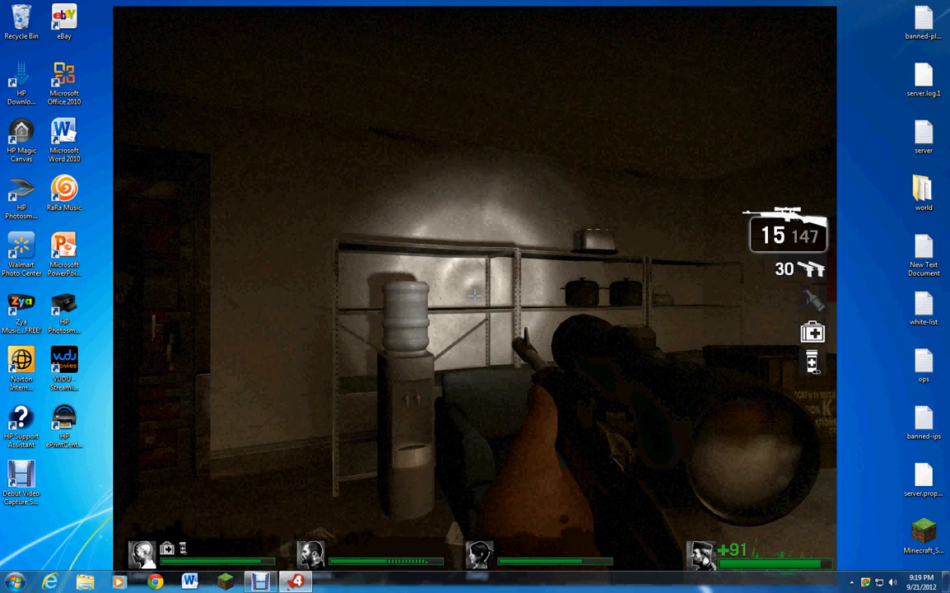
key("Escape")
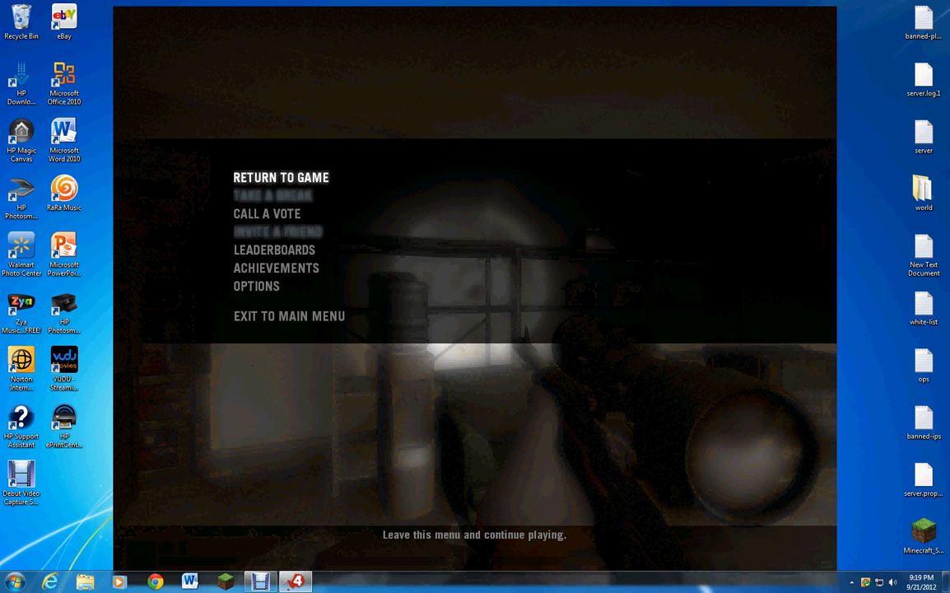
mouse_move(290, 316)
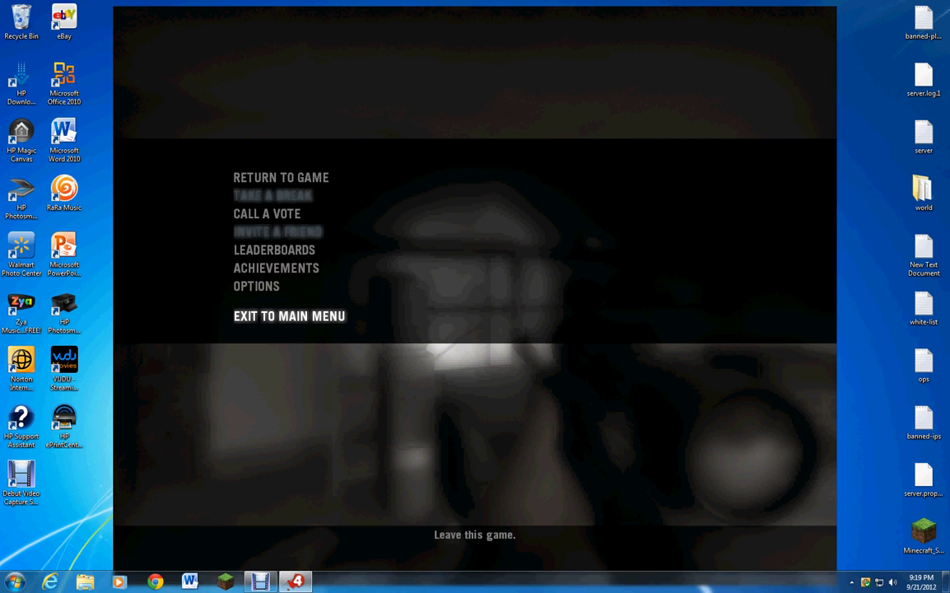